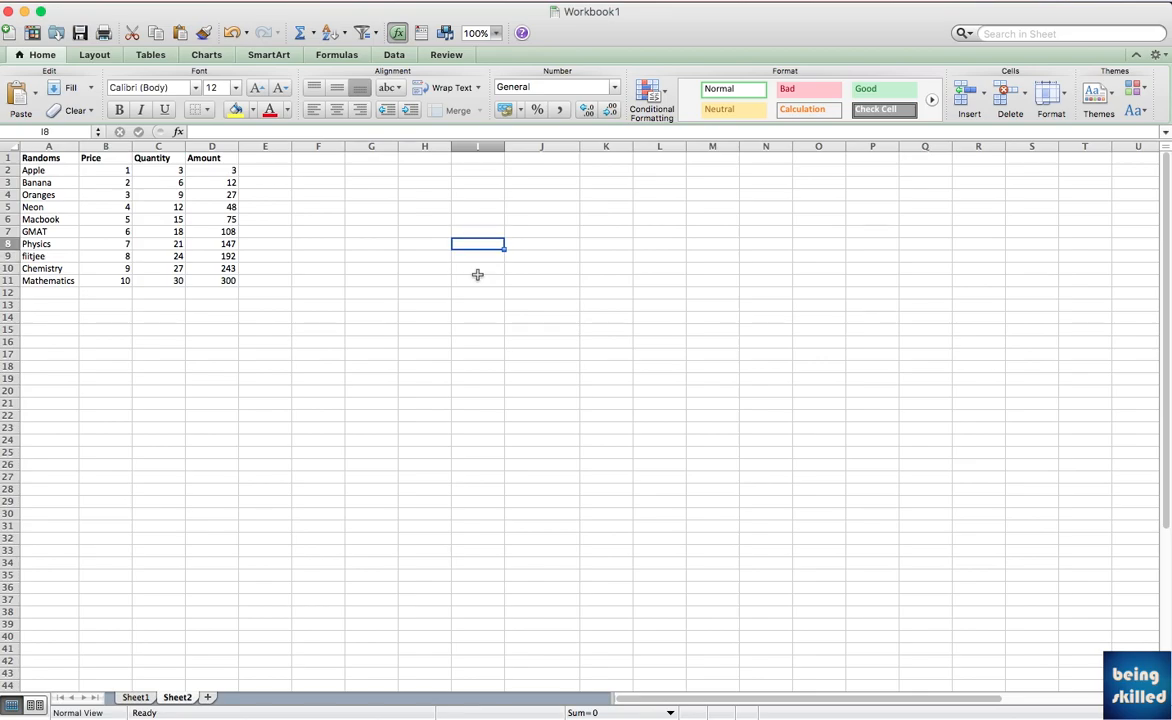
# Enter Items and Amount headers in J4:K4 with GMAT and Physics listed below
pyautogui.click(542, 206)
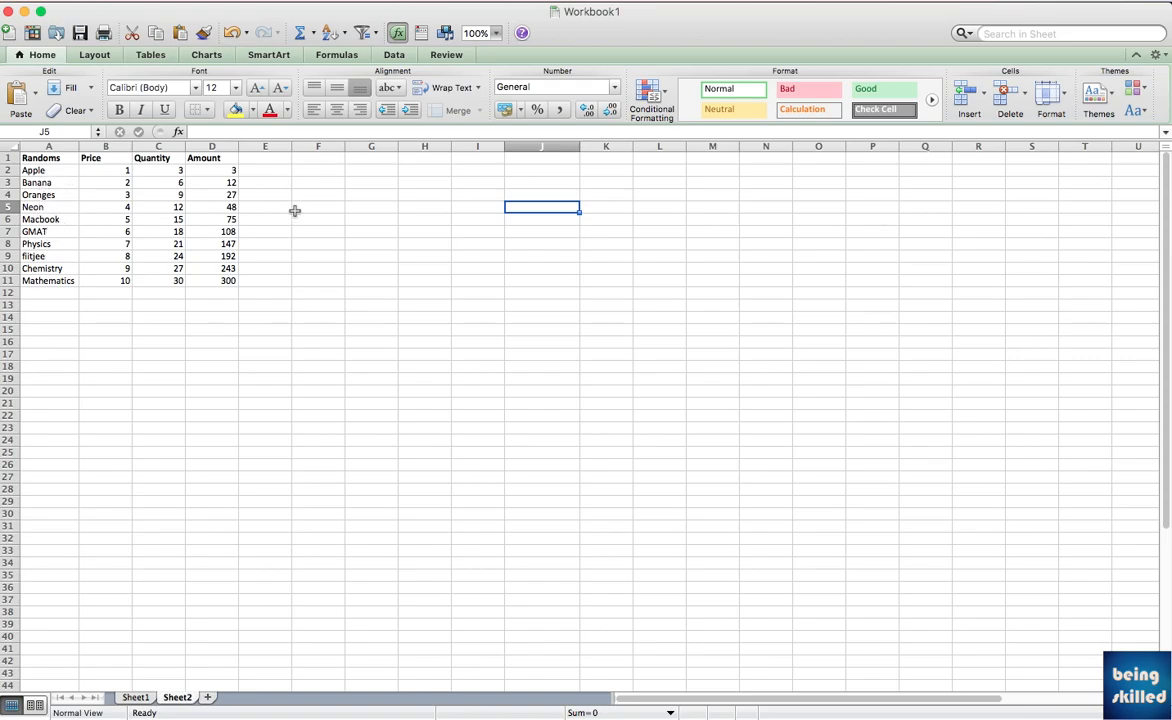
pyautogui.click(542, 182)
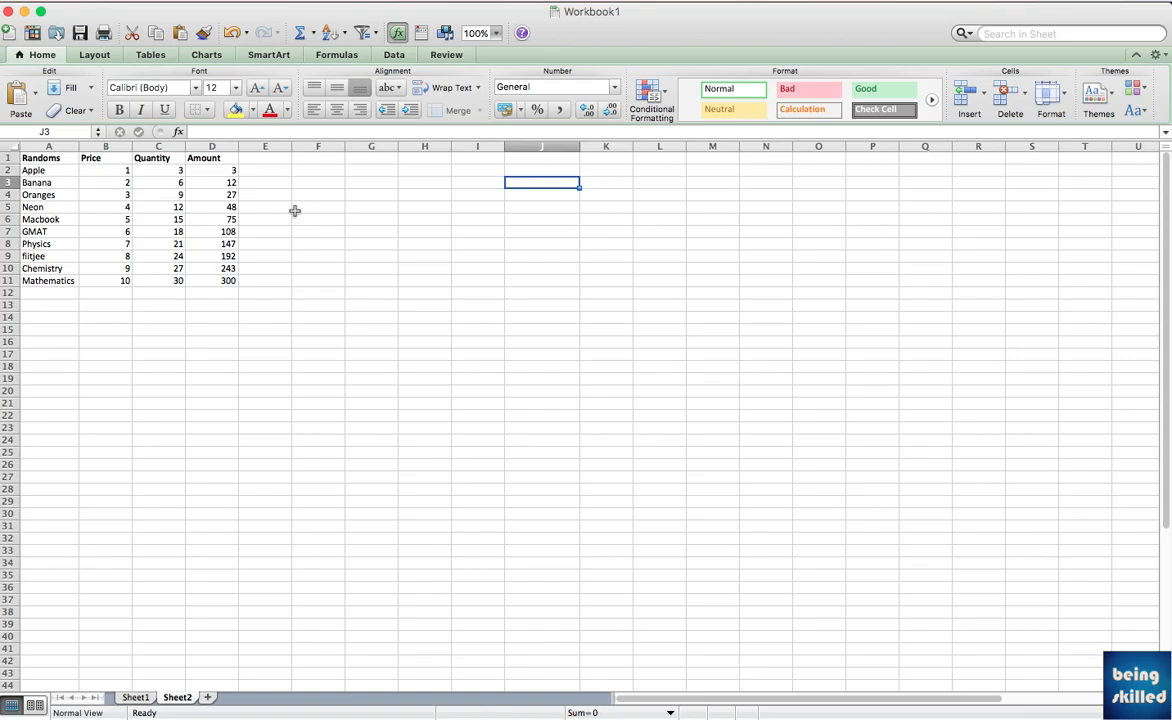
pyautogui.click(542, 196)
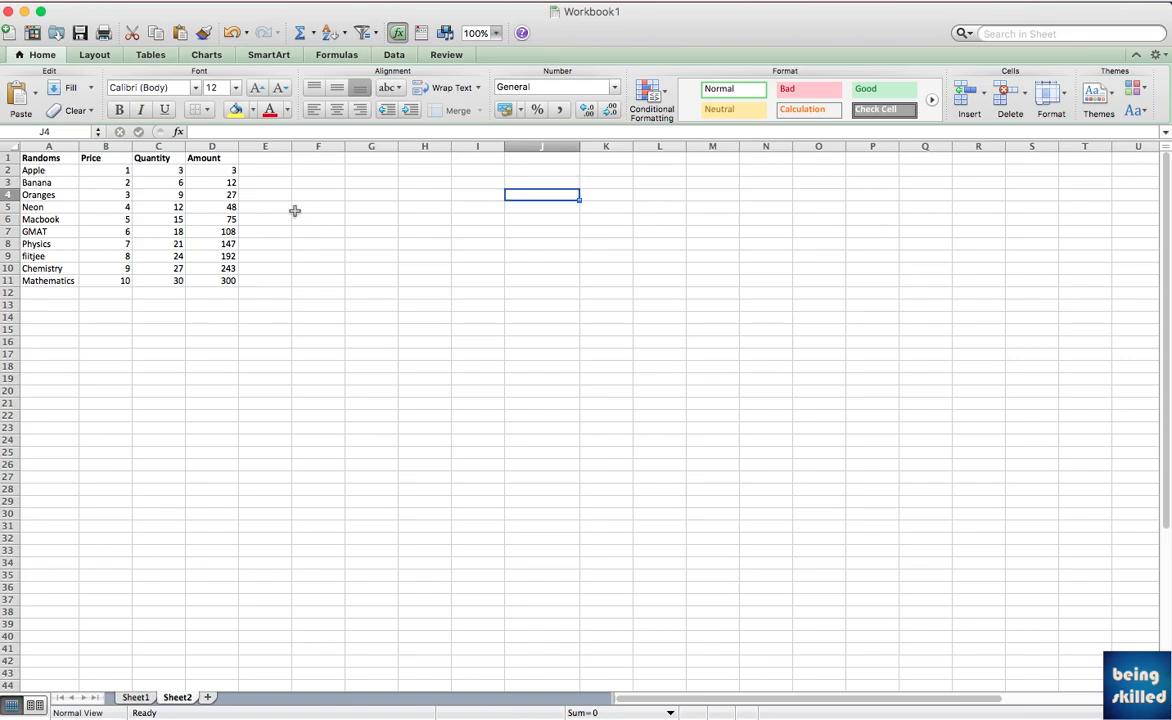
pyautogui.write('Items')
pyautogui.click(606, 194)
pyautogui.write('Amount')
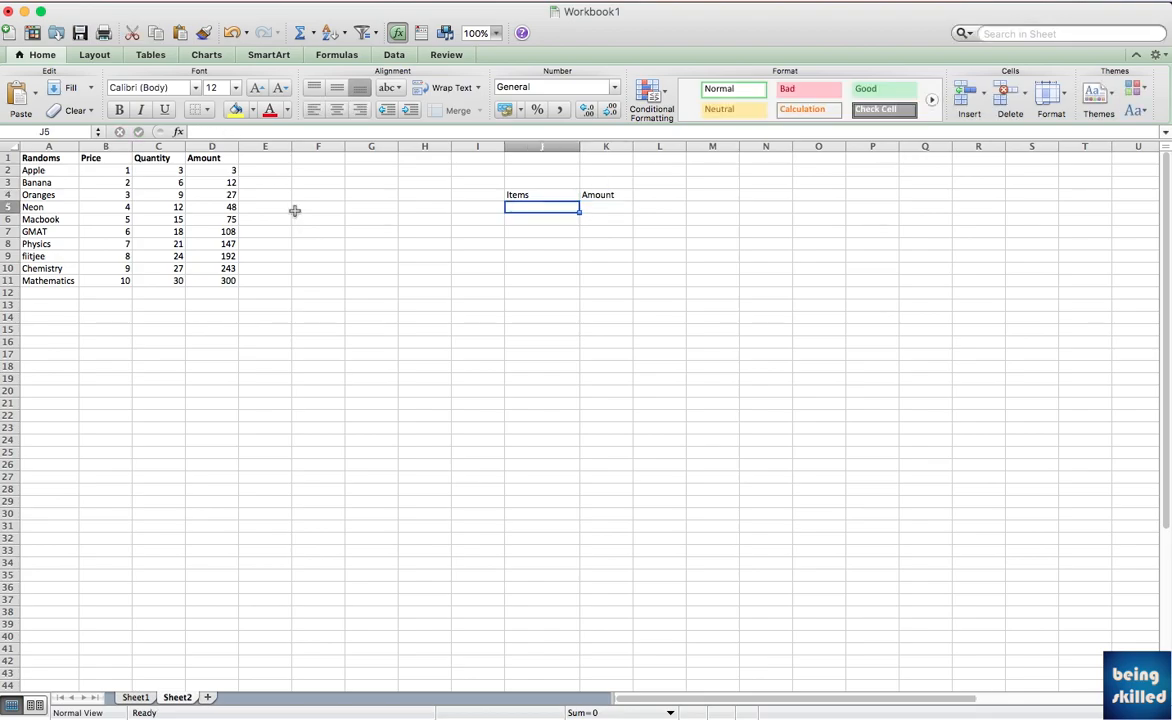
pyautogui.write('GMAT')
pyautogui.click(542, 218)
pyautogui.write('Physic')
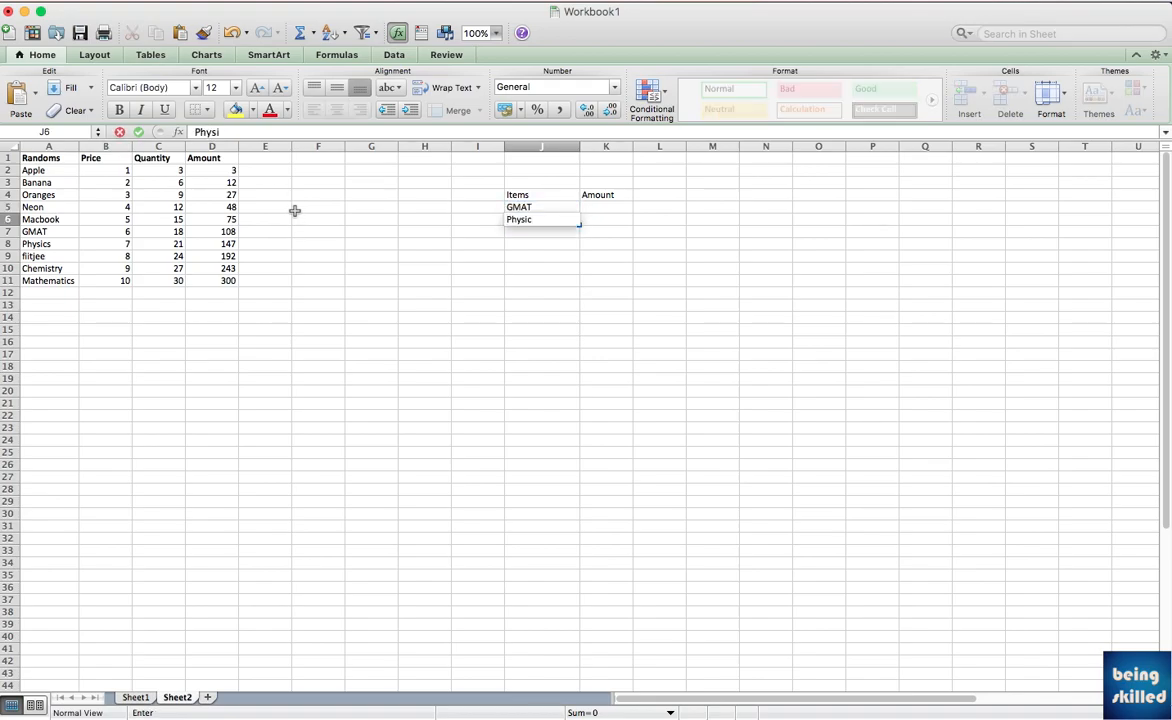
pyautogui.press('Return')
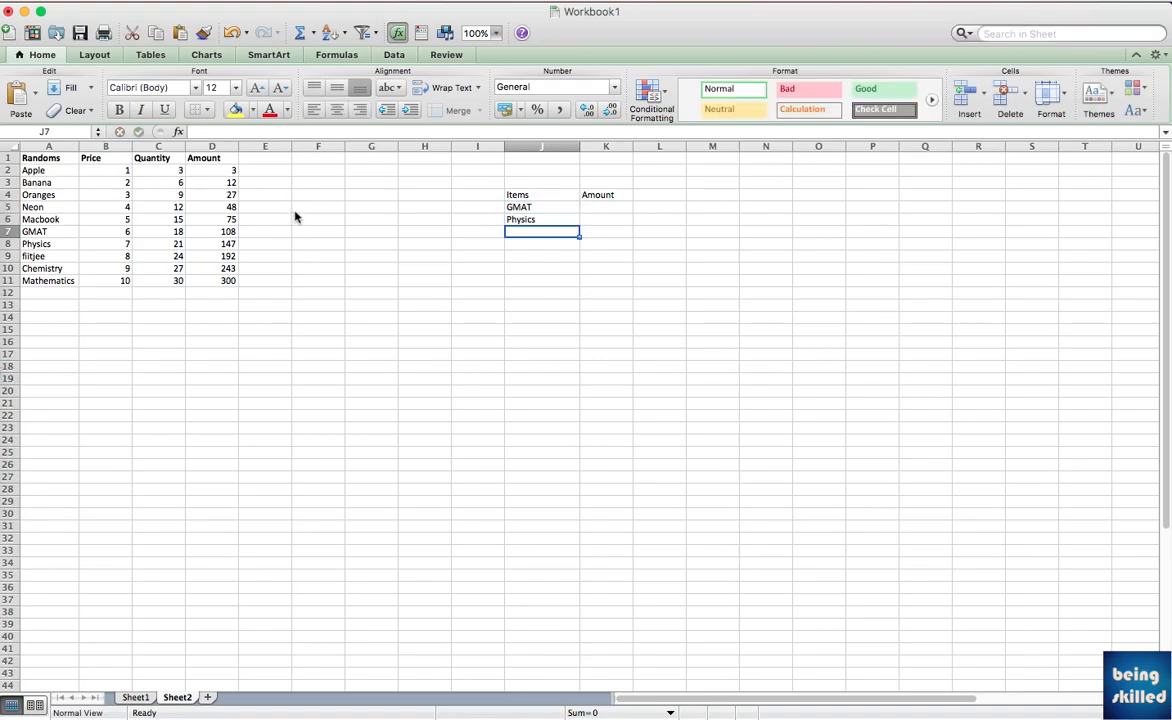
pyautogui.click(542, 206)
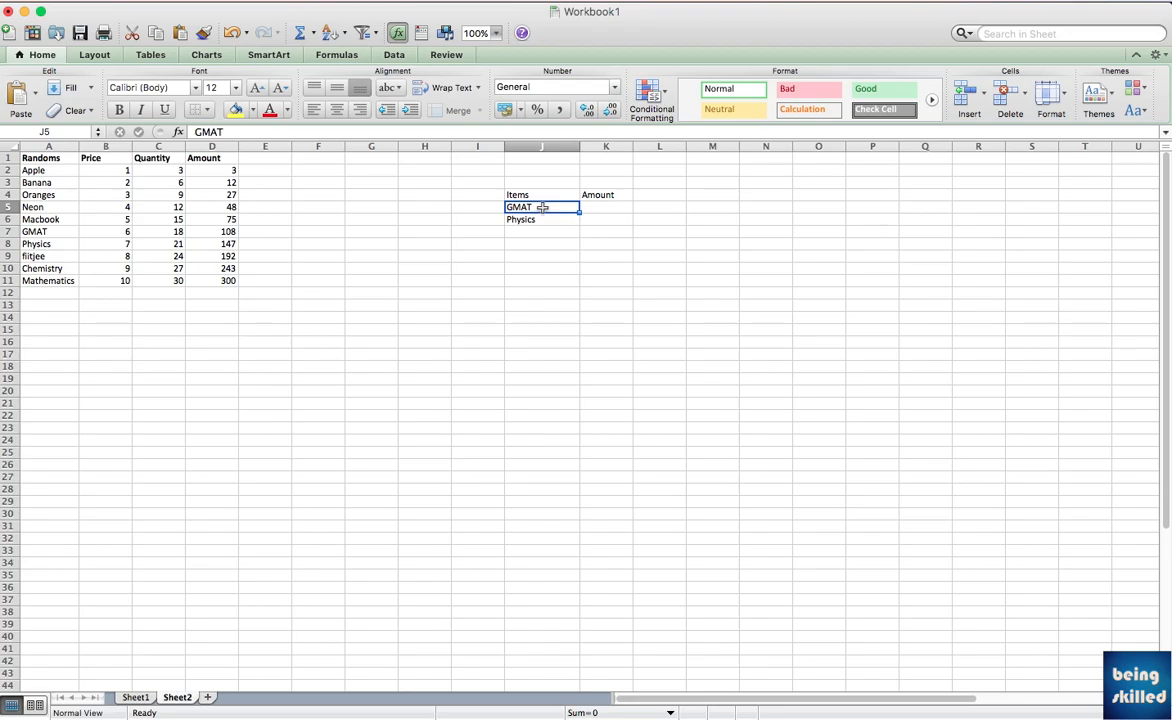
pyautogui.moveTo(618, 214)
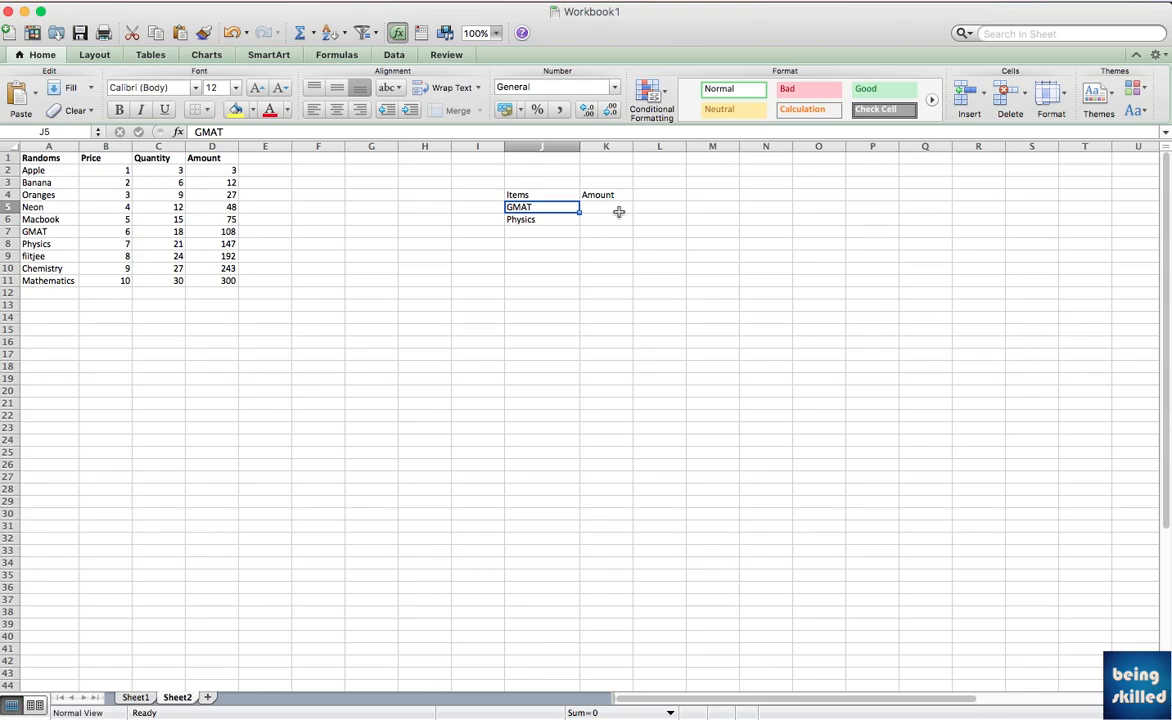
# Copy Neon, Macbook and GMAT from A5:A7 into the Items column at J5
pyautogui.moveTo(48, 206); pyautogui.dragTo(48, 232)
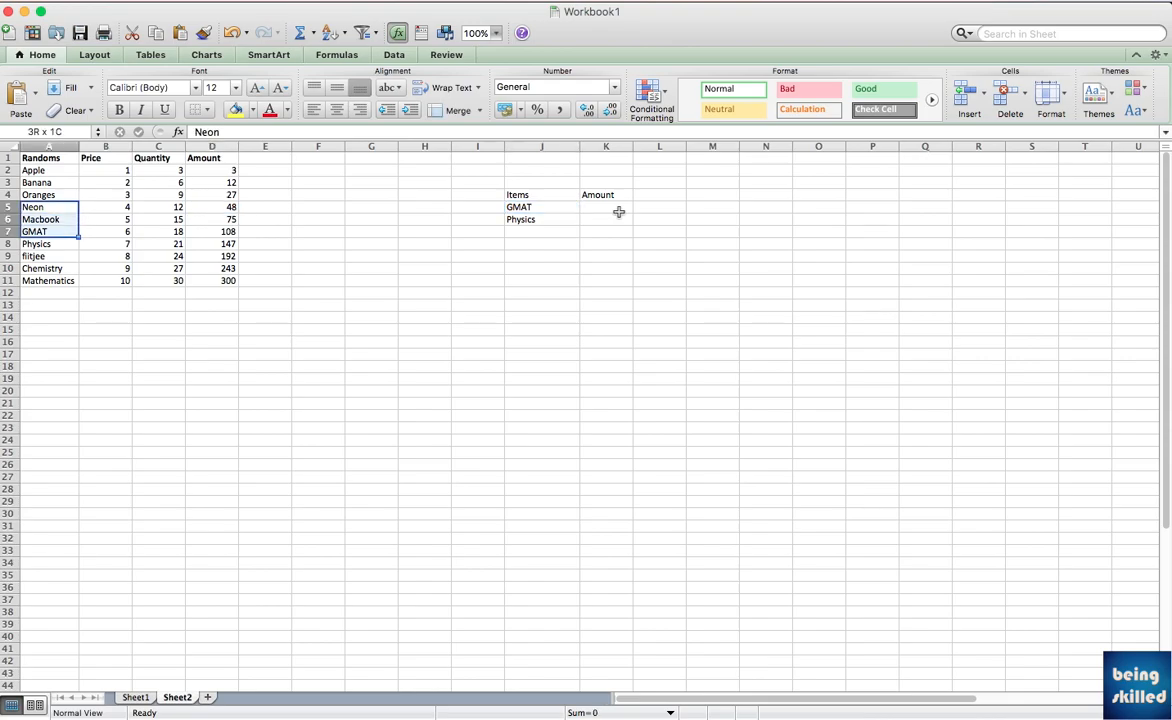
pyautogui.moveTo(542, 212)
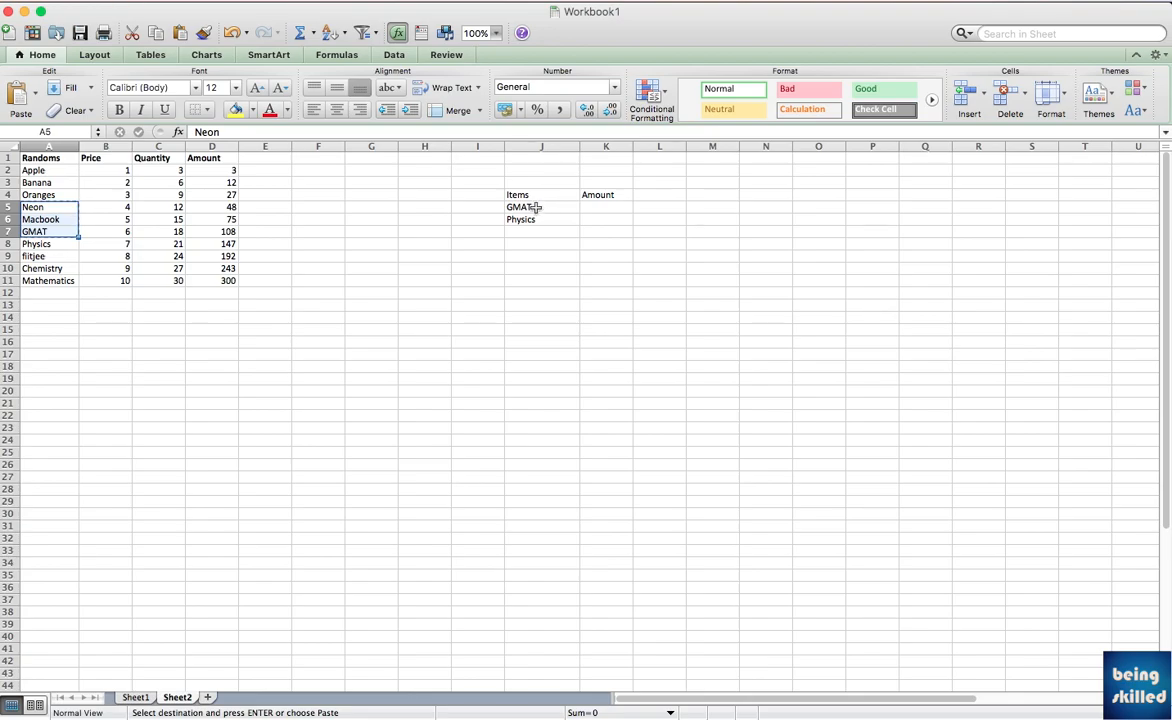
pyautogui.click(606, 206)
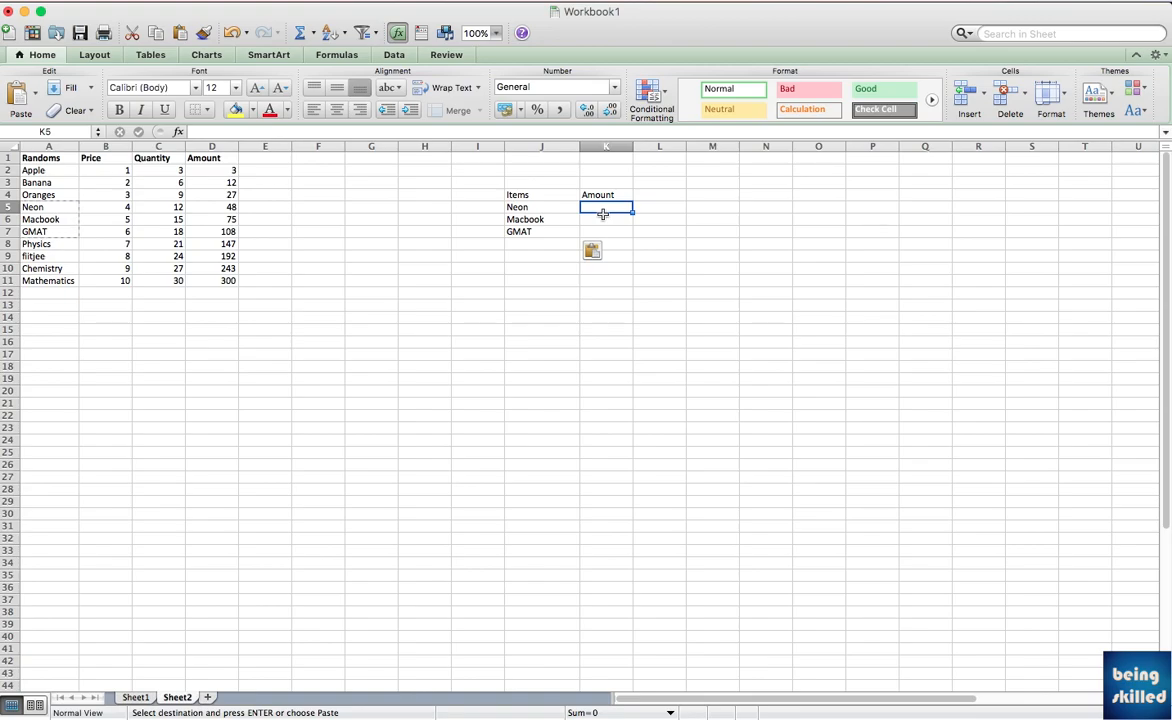
# Enter =VLOOKUP(J5,A1:D11,4,0) in K5 so Neon's amount returns 48
pyautogui.write('=')
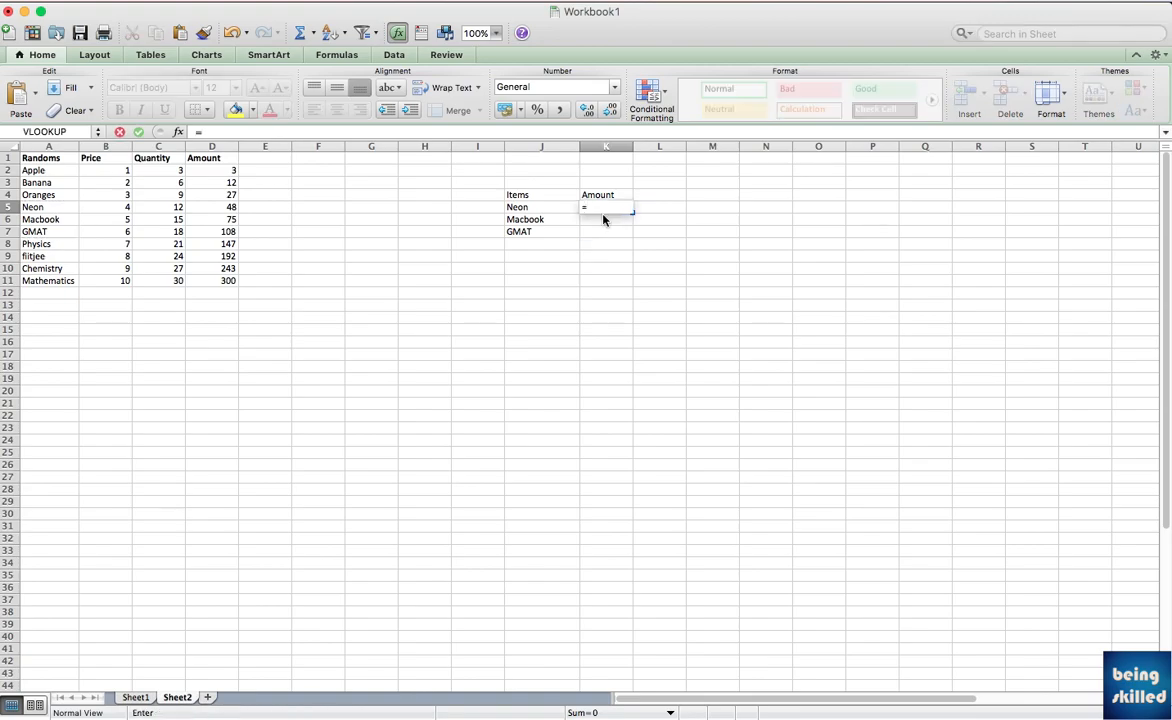
pyautogui.write('vlookUP')
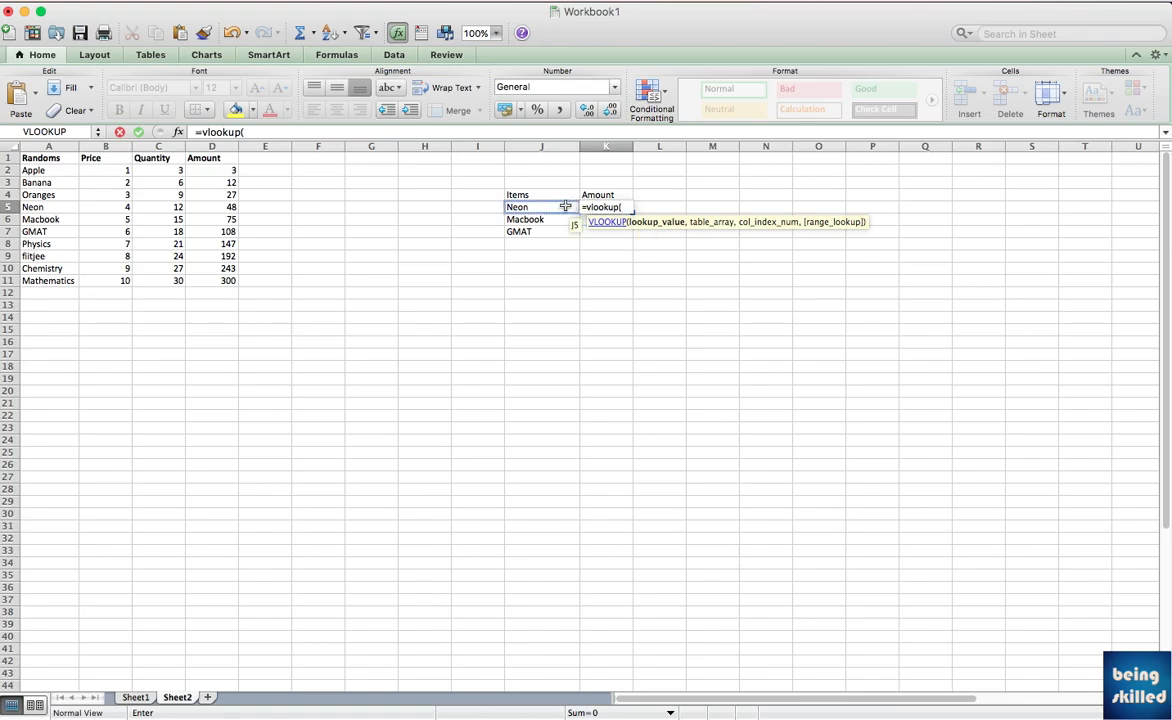
pyautogui.click(516, 206)
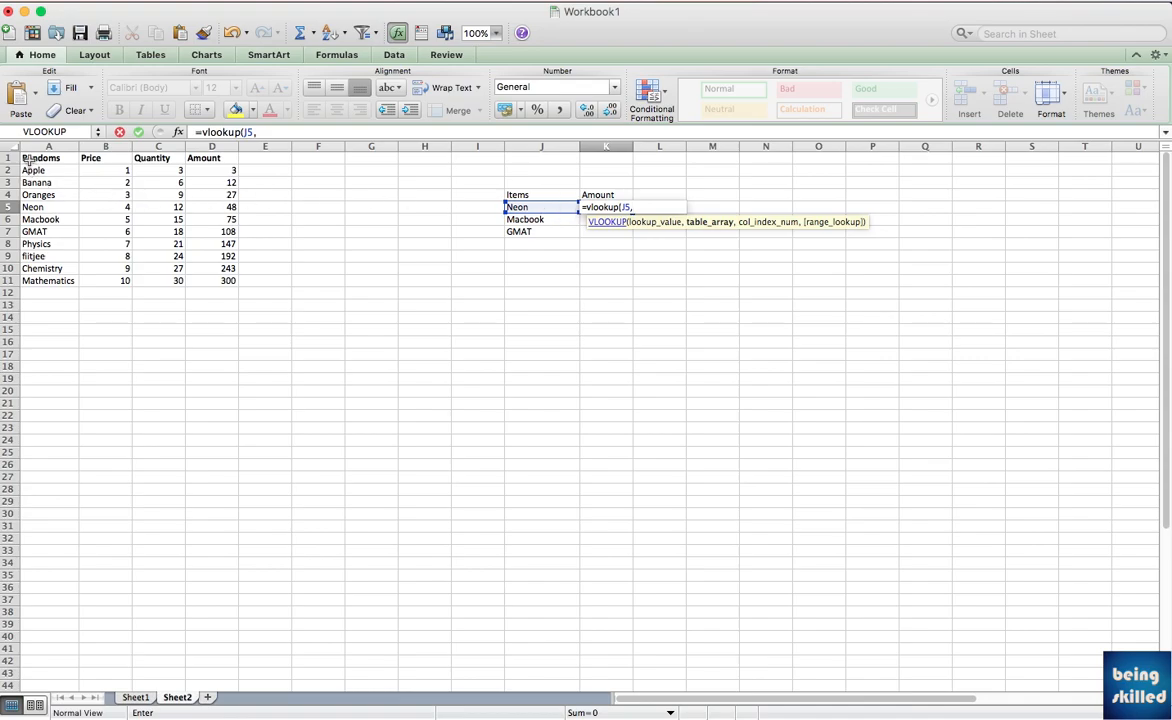
pyautogui.moveTo(48, 158); pyautogui.dragTo(212, 280)
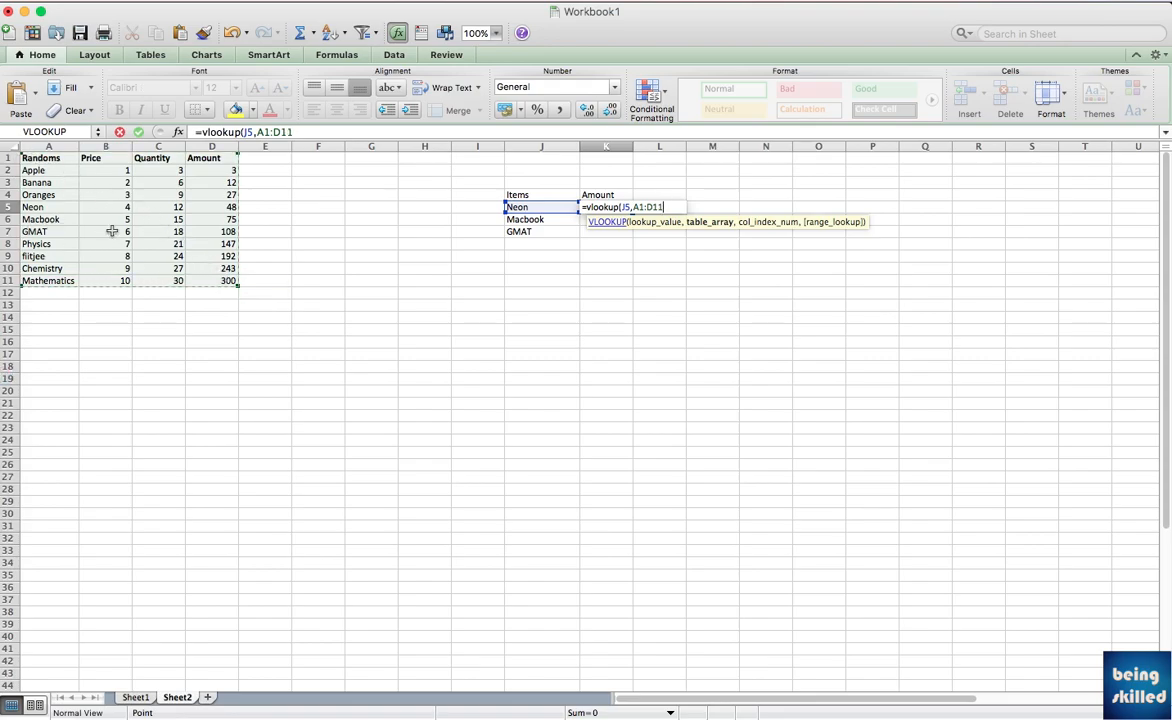
pyautogui.write(',')
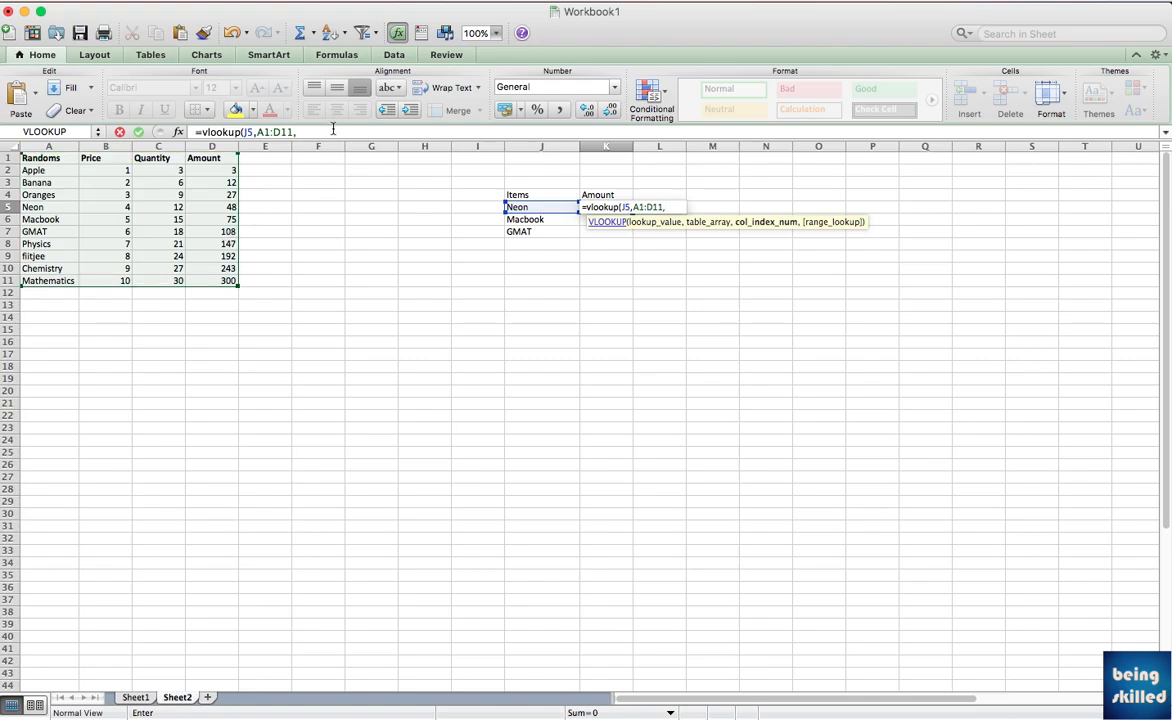
pyautogui.write('4')
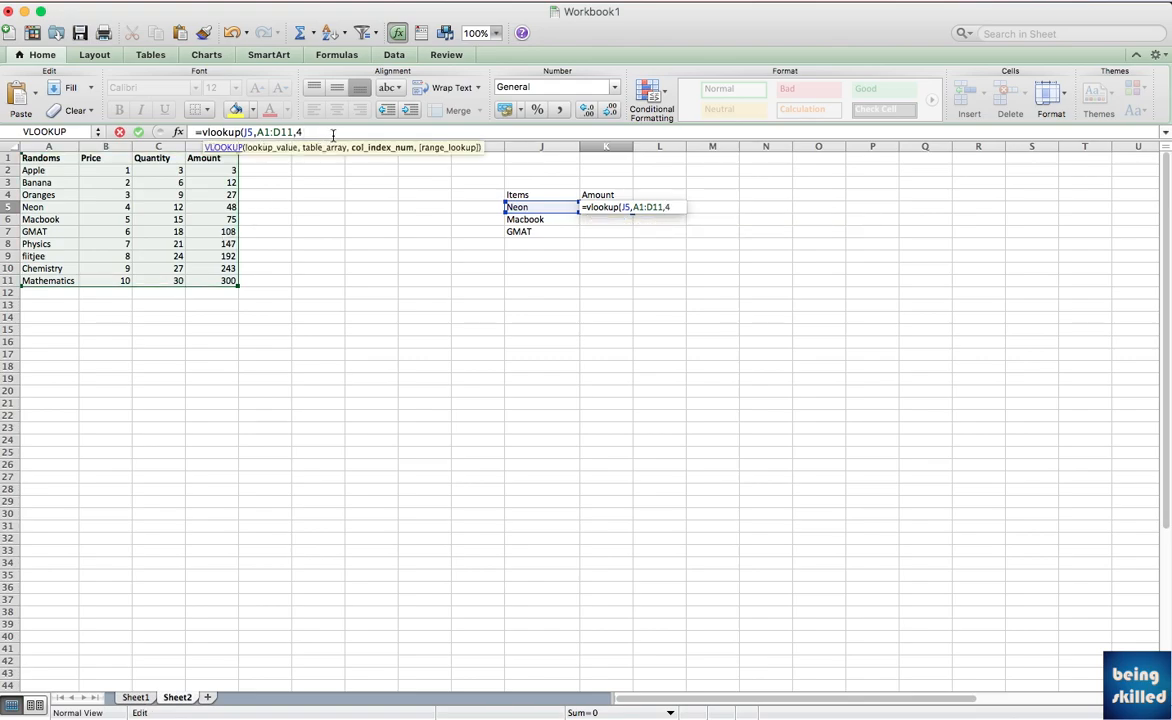
pyautogui.write(',')
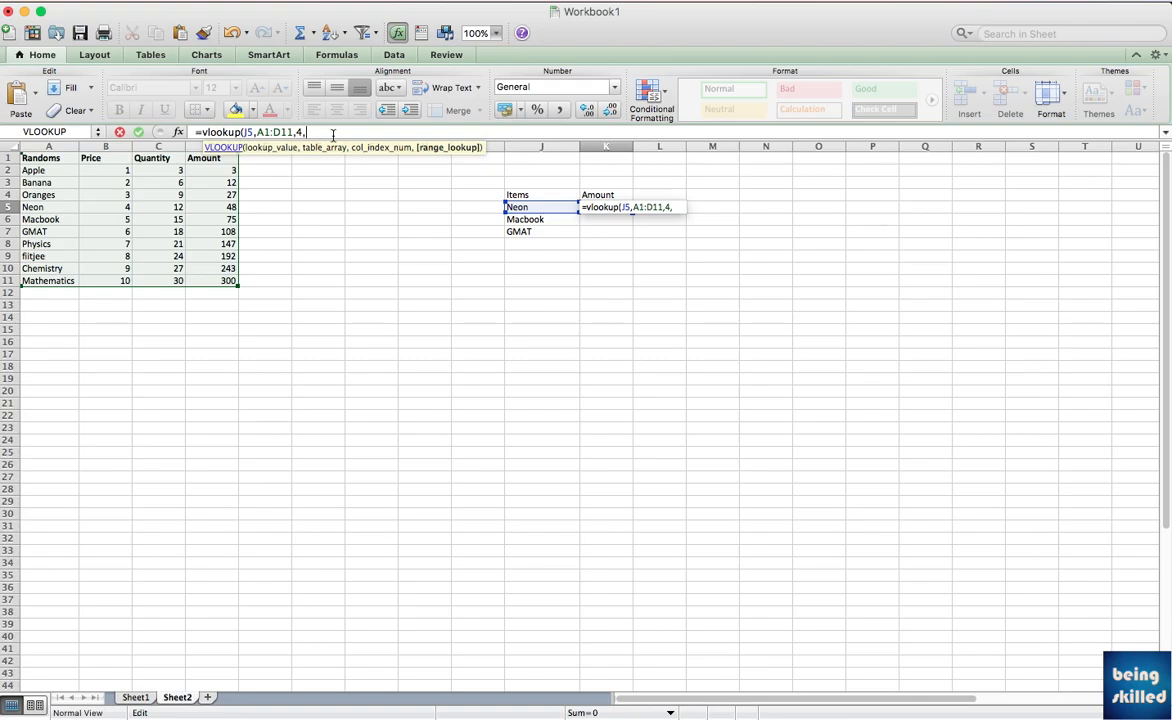
pyautogui.write('0')
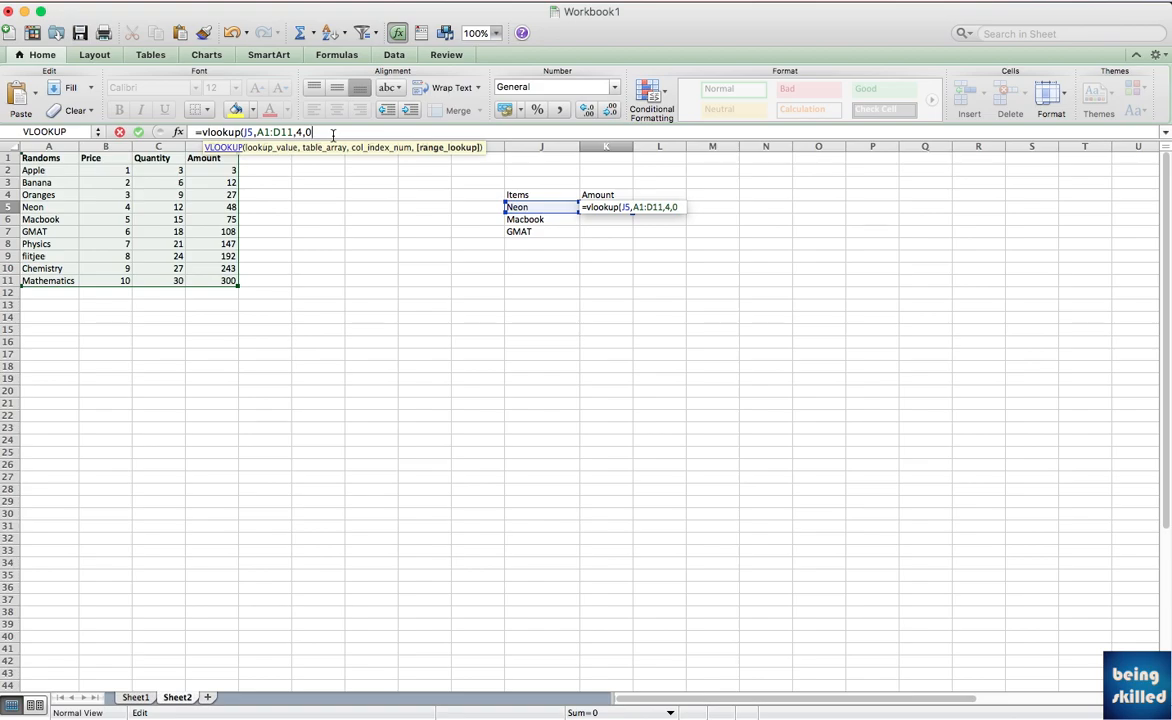
pyautogui.press('Return')
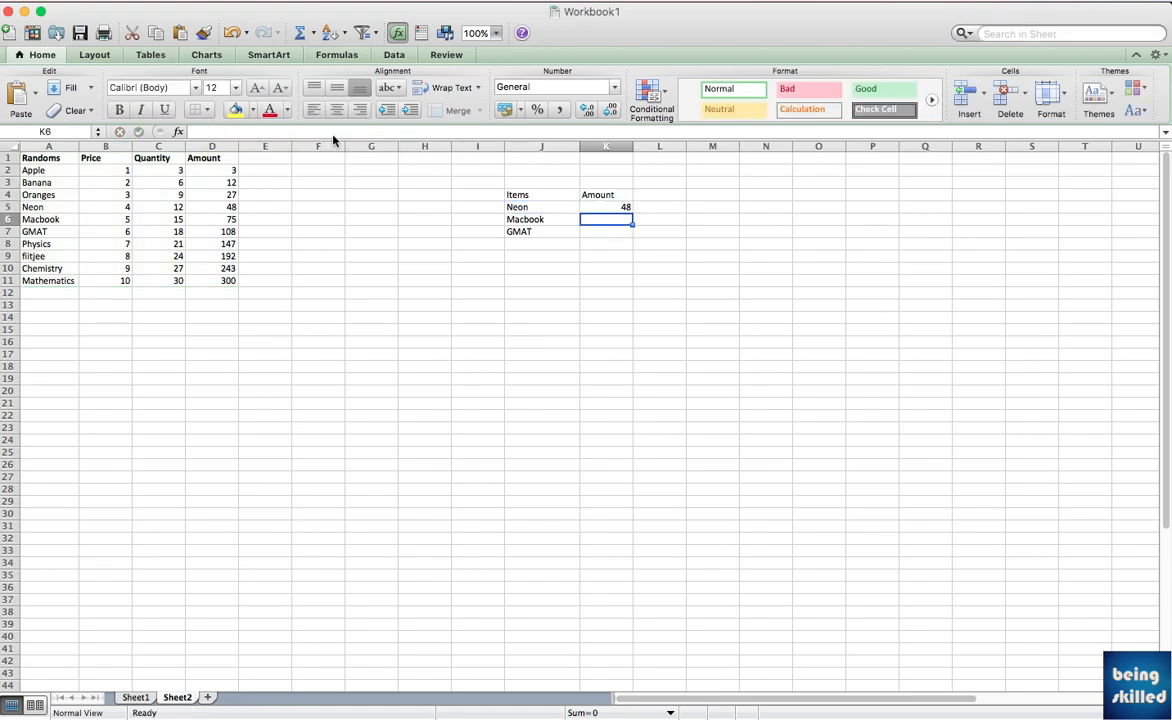
pyautogui.click(608, 206)
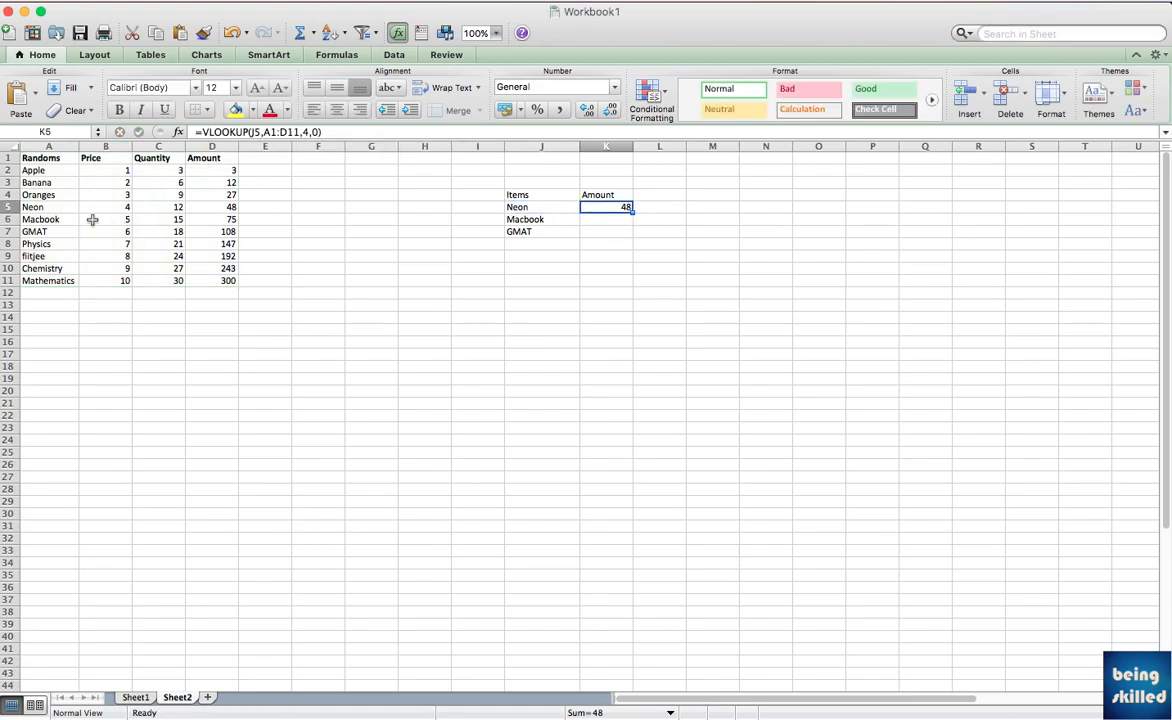
pyautogui.click(48, 206)
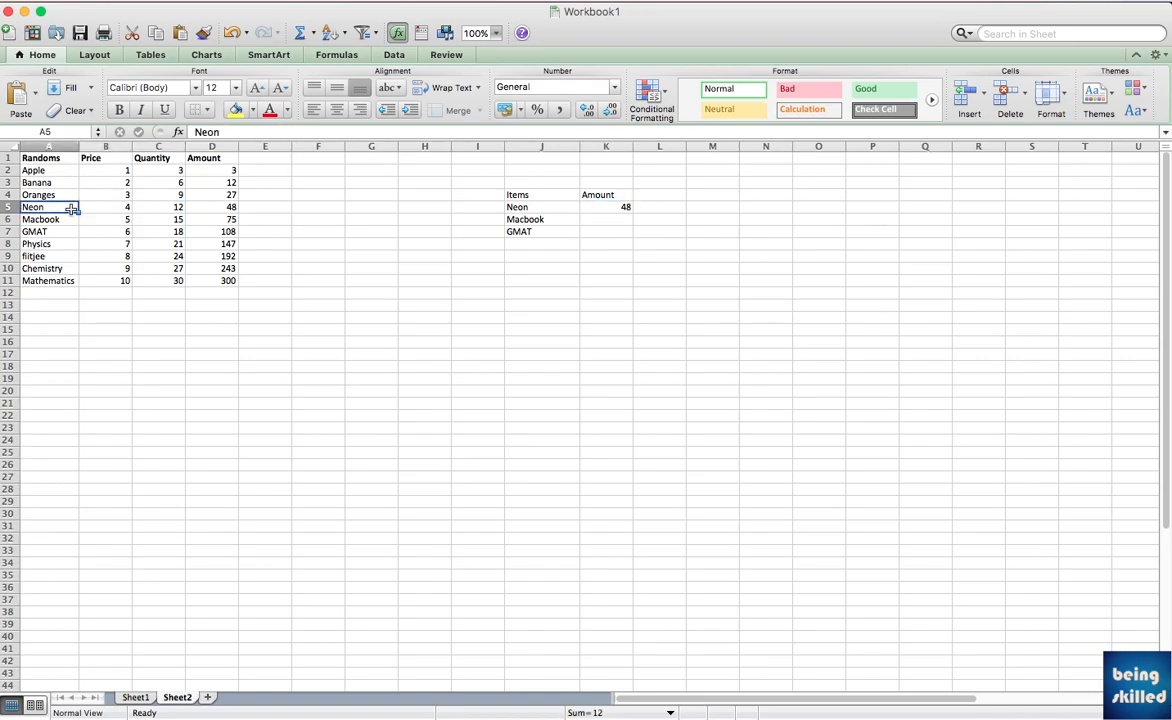
pyautogui.click(158, 206)
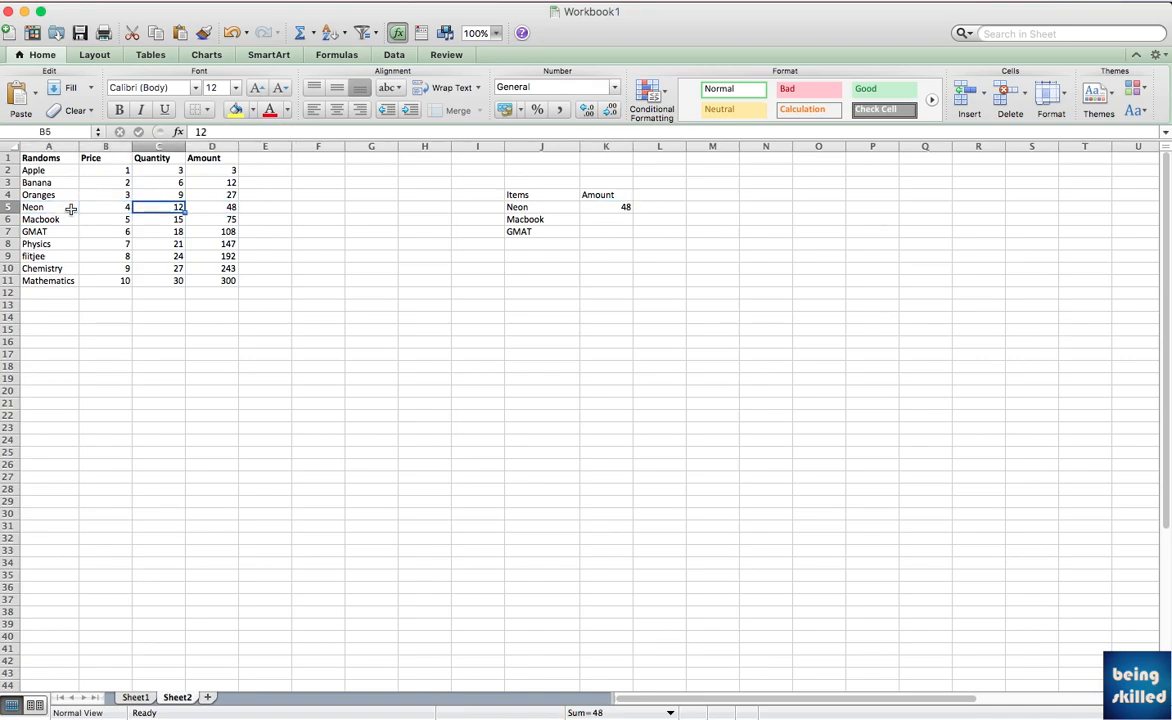
pyautogui.click(212, 206)
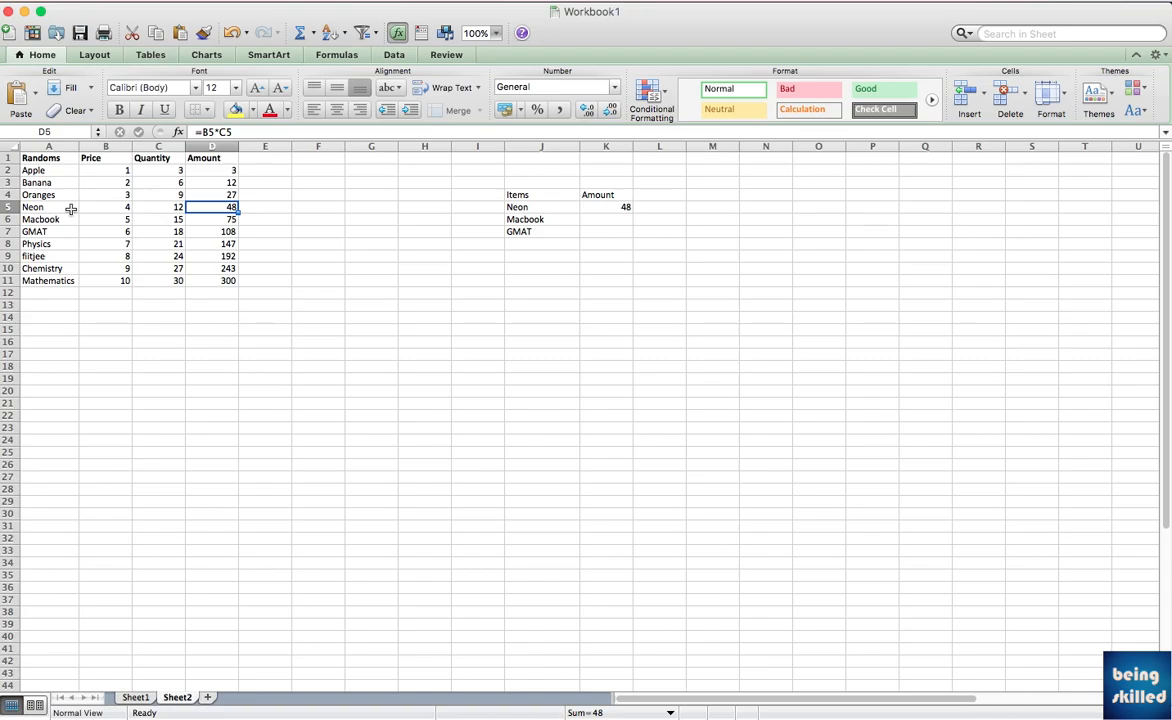
pyautogui.click(606, 218)
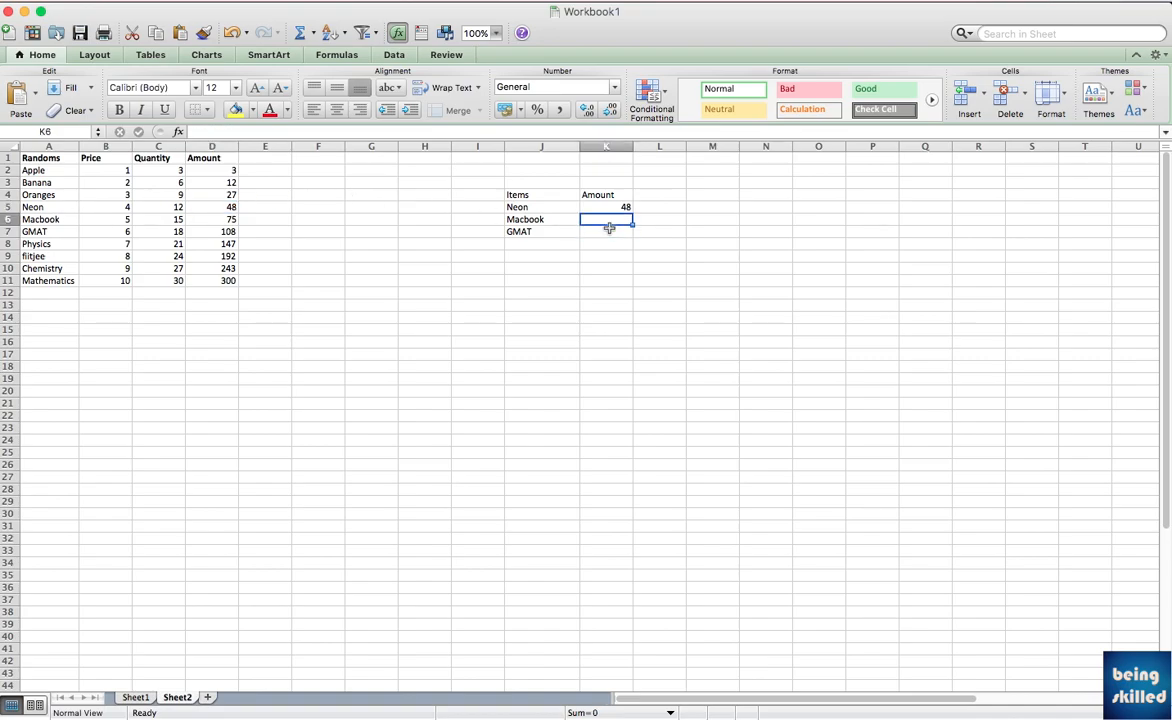
# Review the Macbook and Chemistry amount lookups filled in column K
pyautogui.click(606, 206)
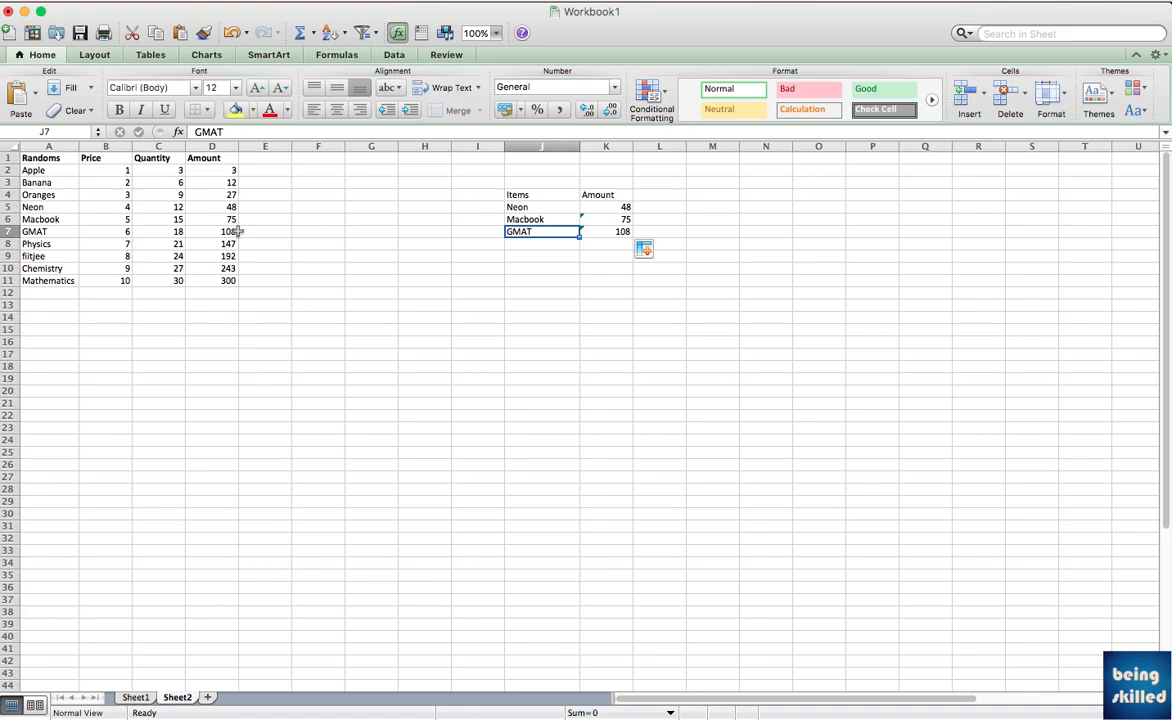
pyautogui.click(42, 268)
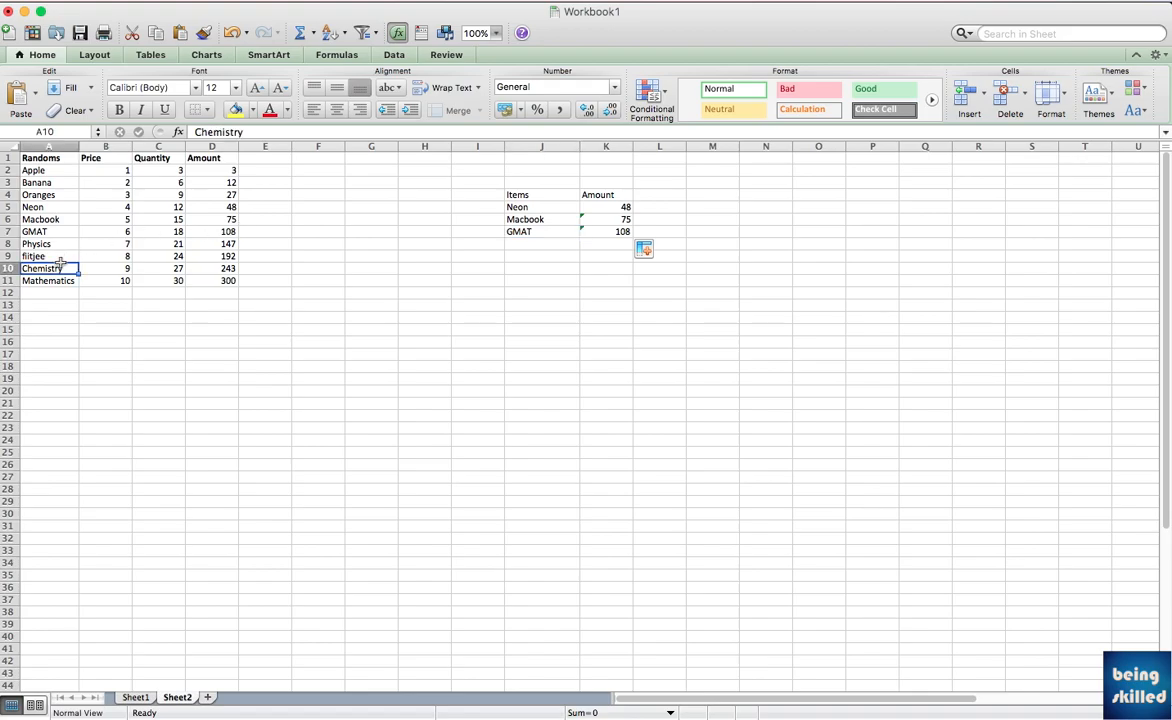
pyautogui.click(542, 244)
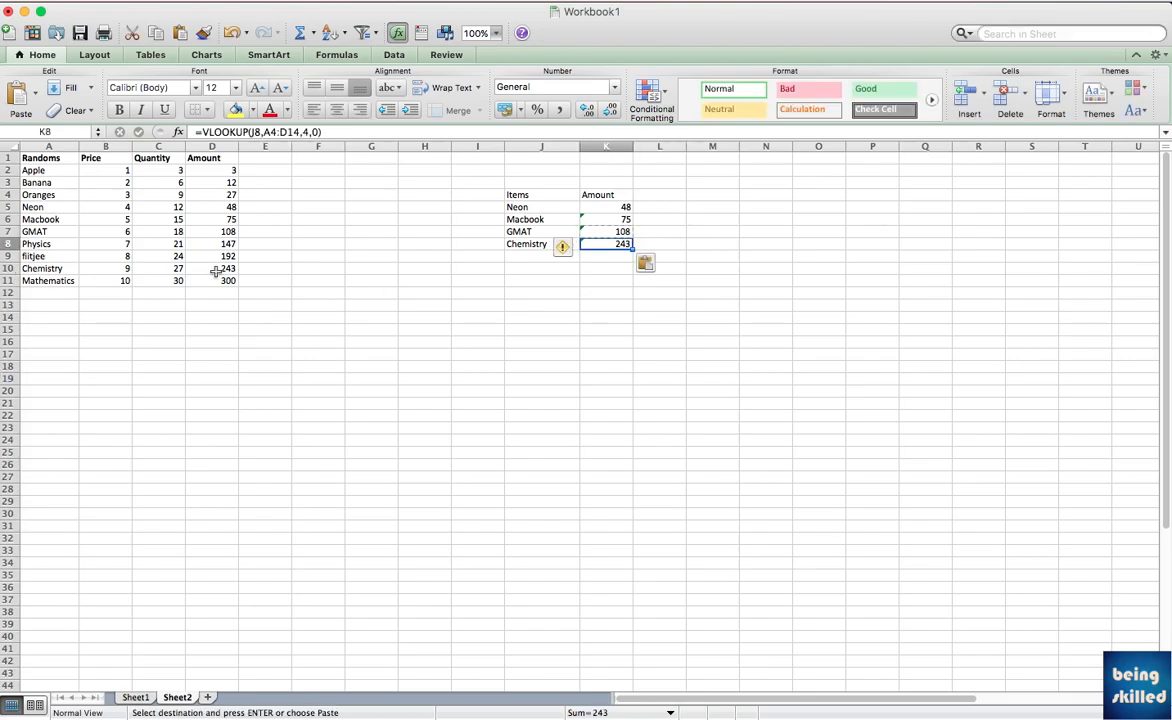
pyautogui.moveTo(258, 258)
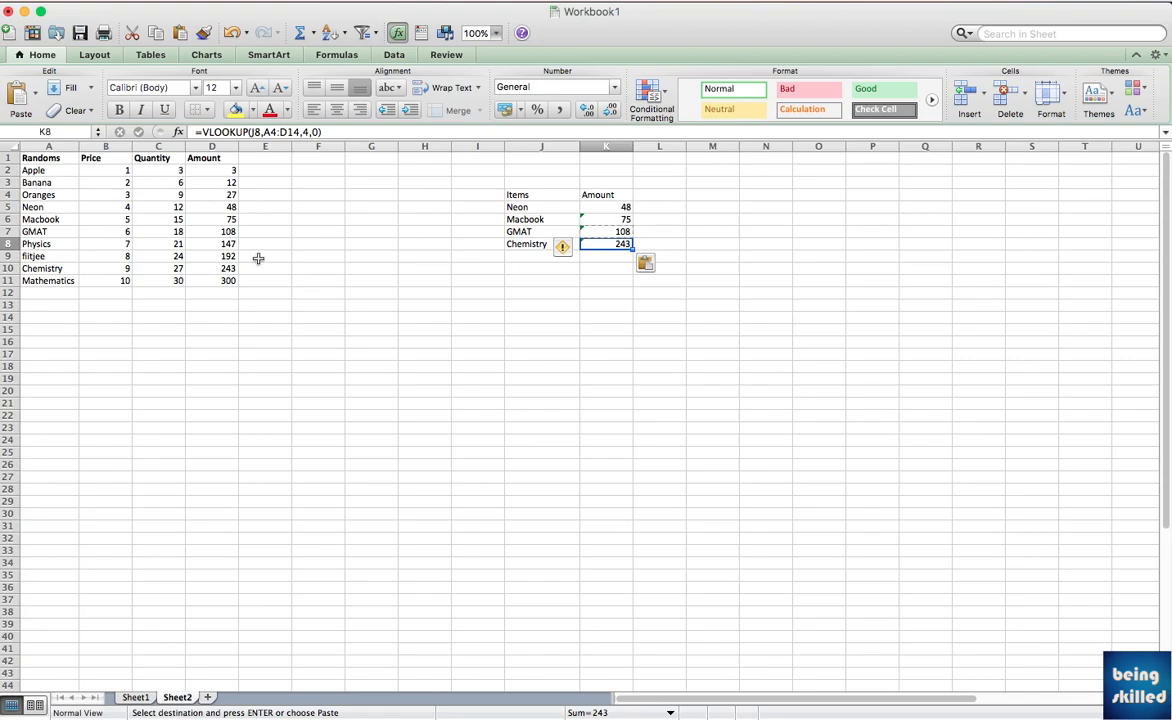
pyautogui.moveTo(542, 208)
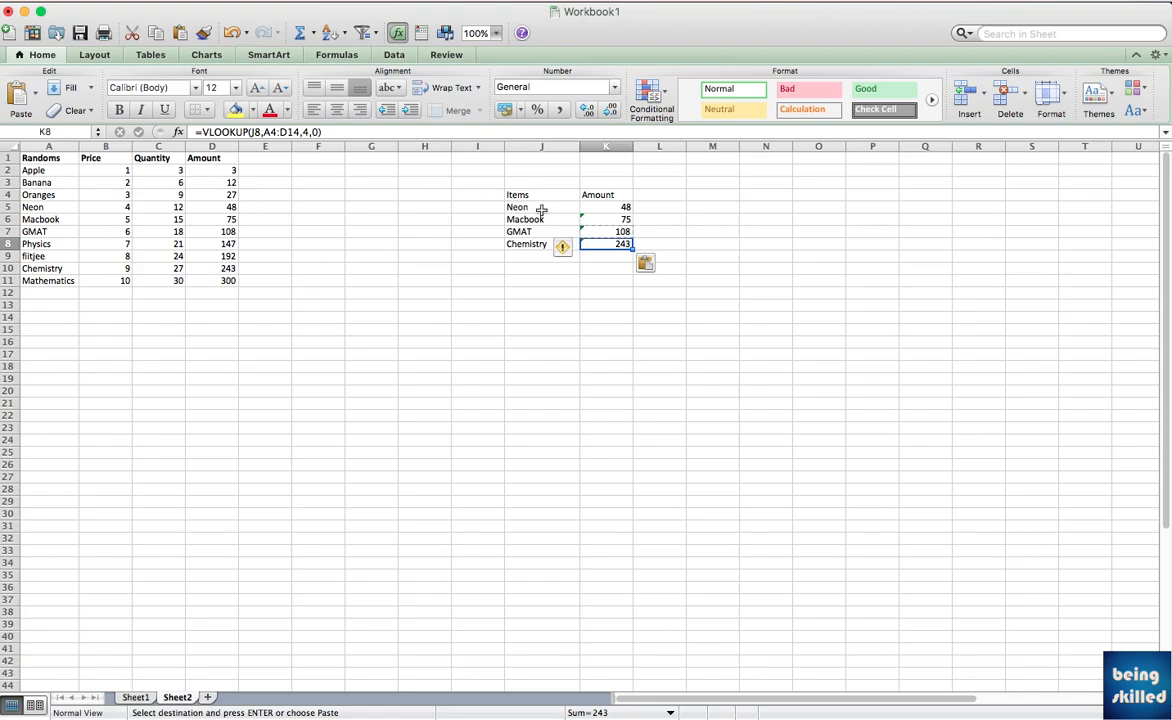
# Alter the Neon name in J5 so the K5 VLOOKUP returns #N/A
pyautogui.click(608, 206)
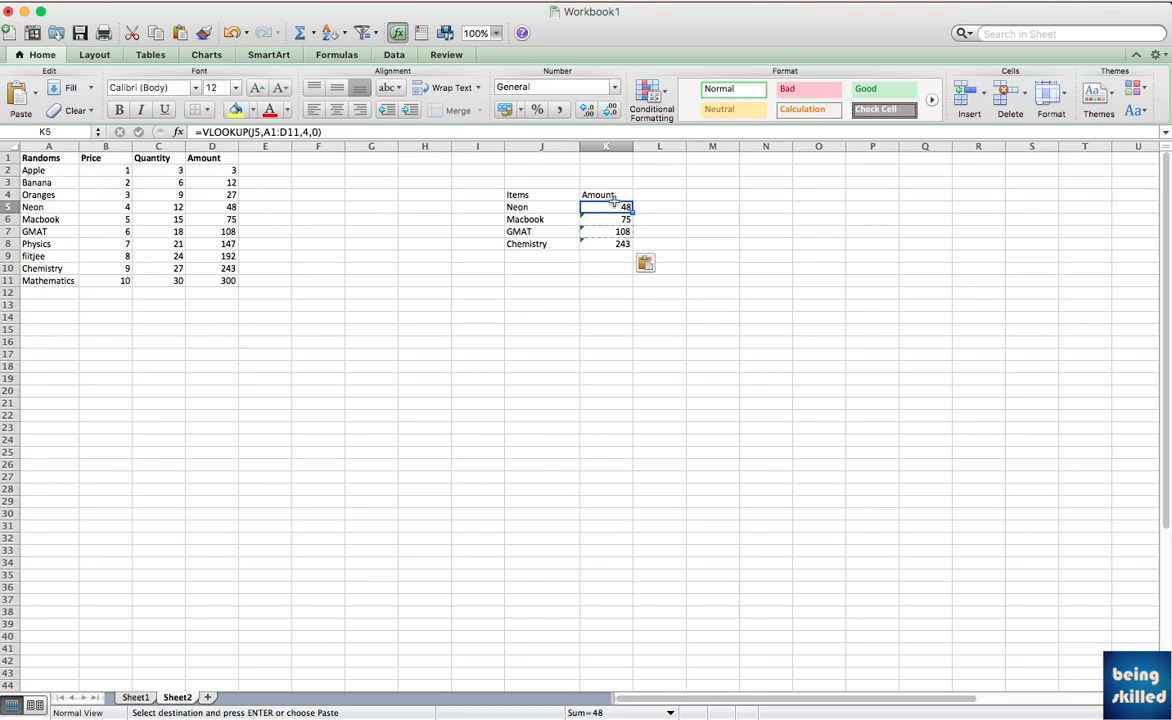
pyautogui.click(542, 218)
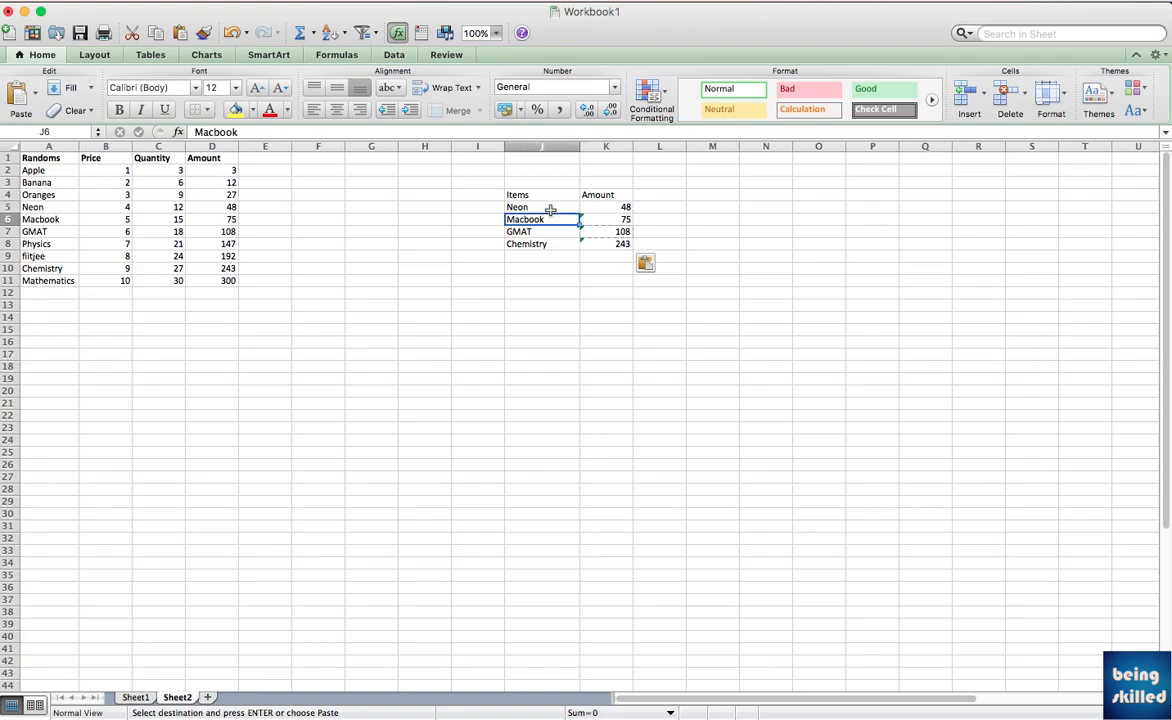
pyautogui.doubleClick(516, 206)
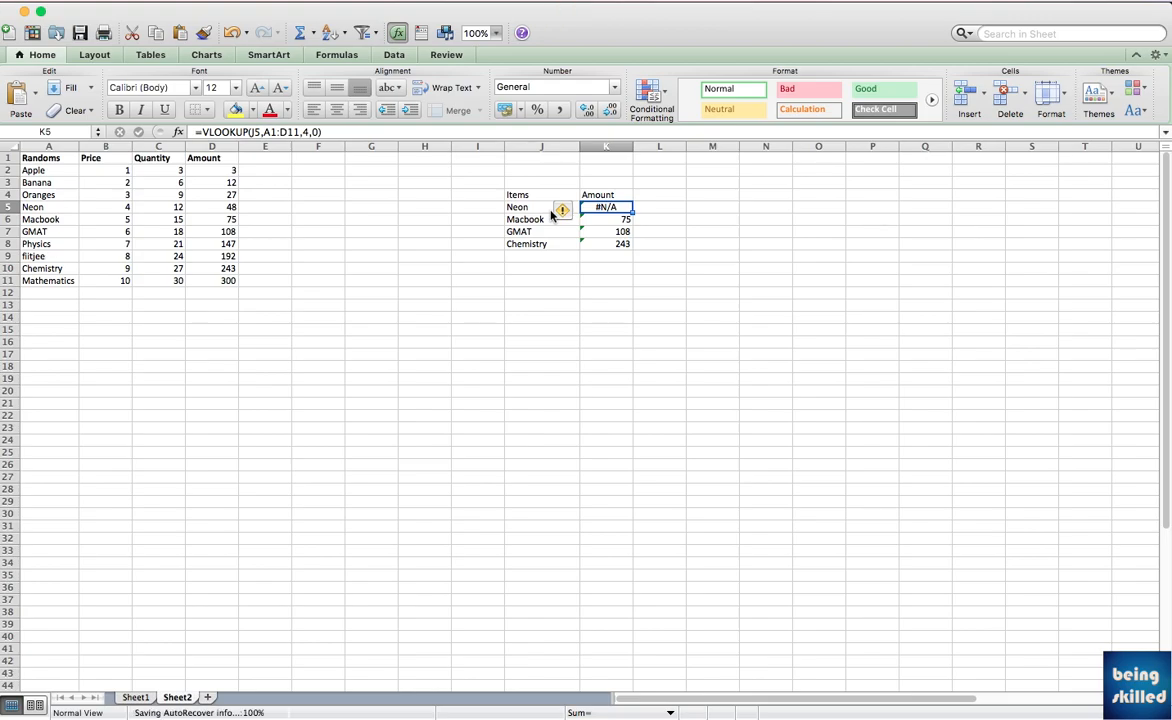
# Enter =IF(A5=J5,"True","False") in I5, which returns False
pyautogui.click(540, 206)
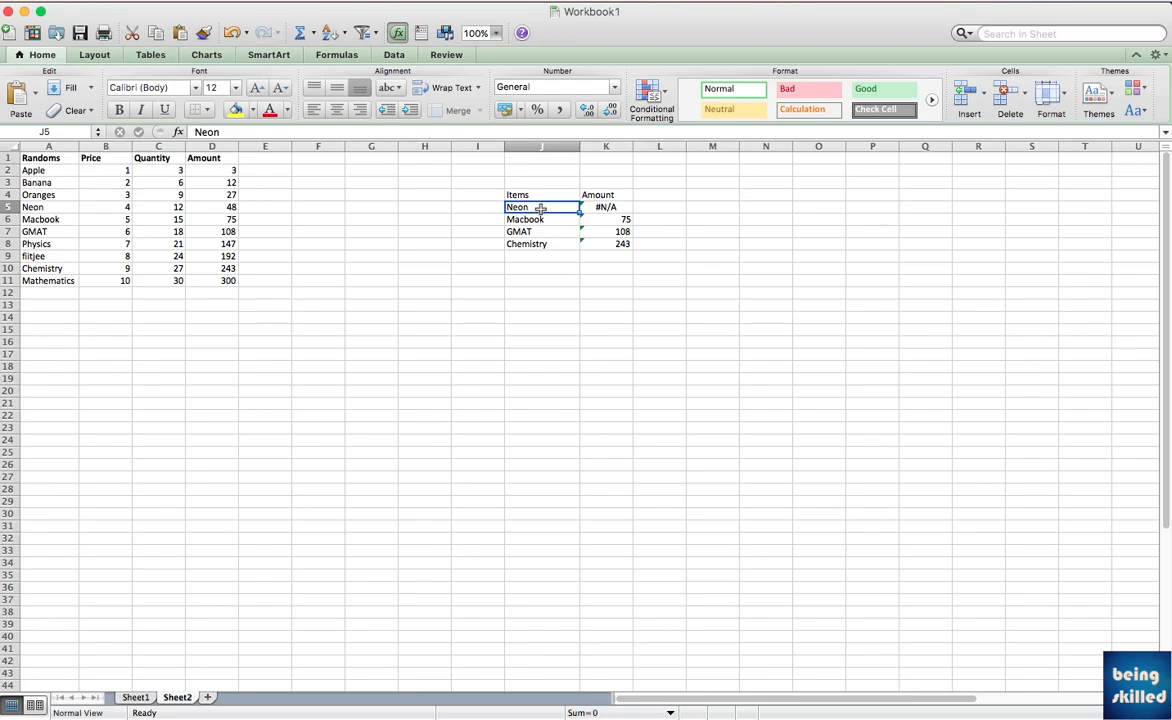
pyautogui.click(476, 206)
pyautogui.write('=')
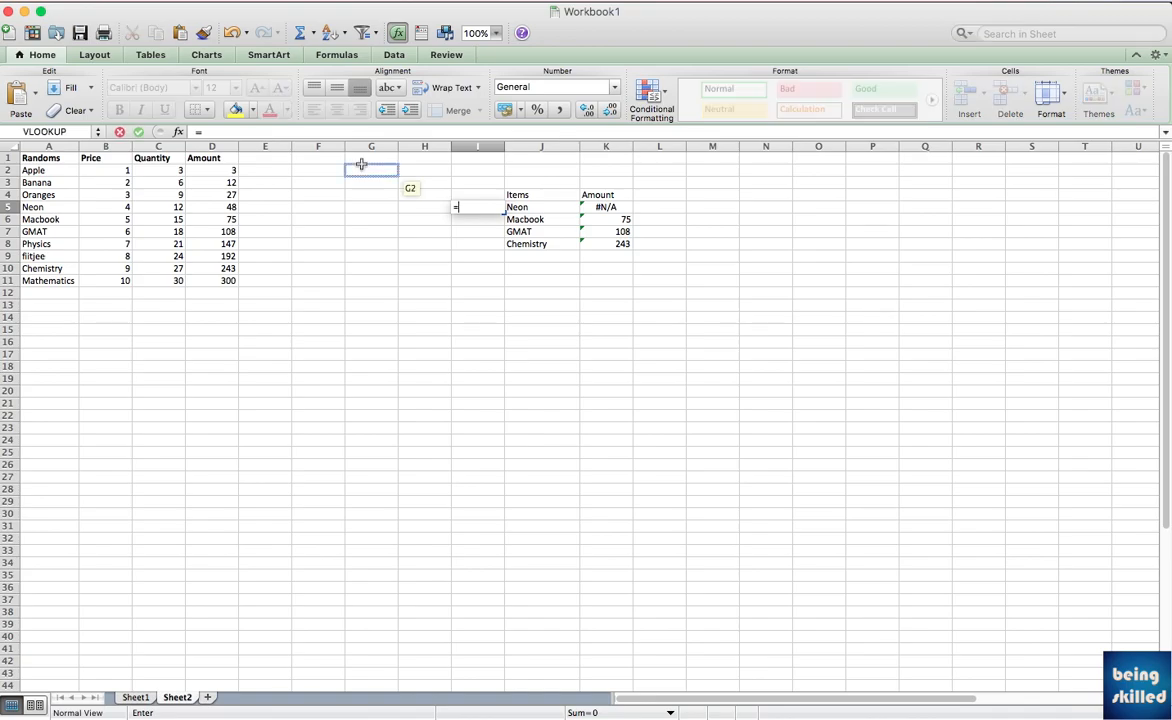
pyautogui.write('if(')
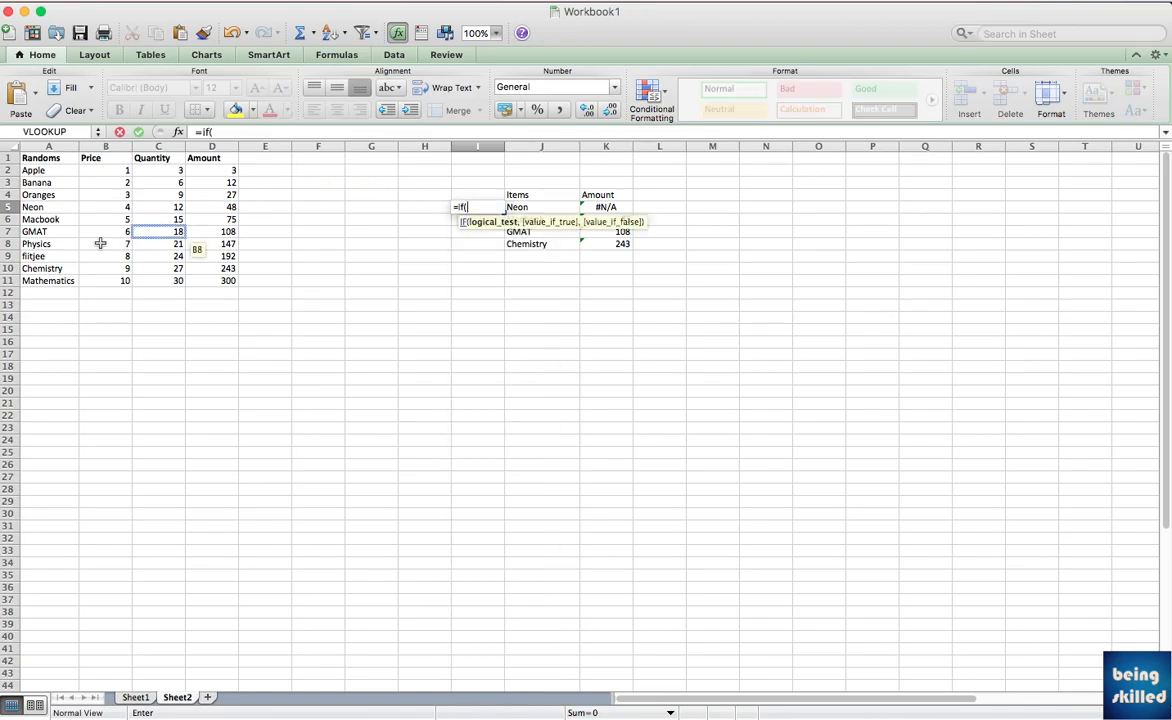
pyautogui.click(48, 206)
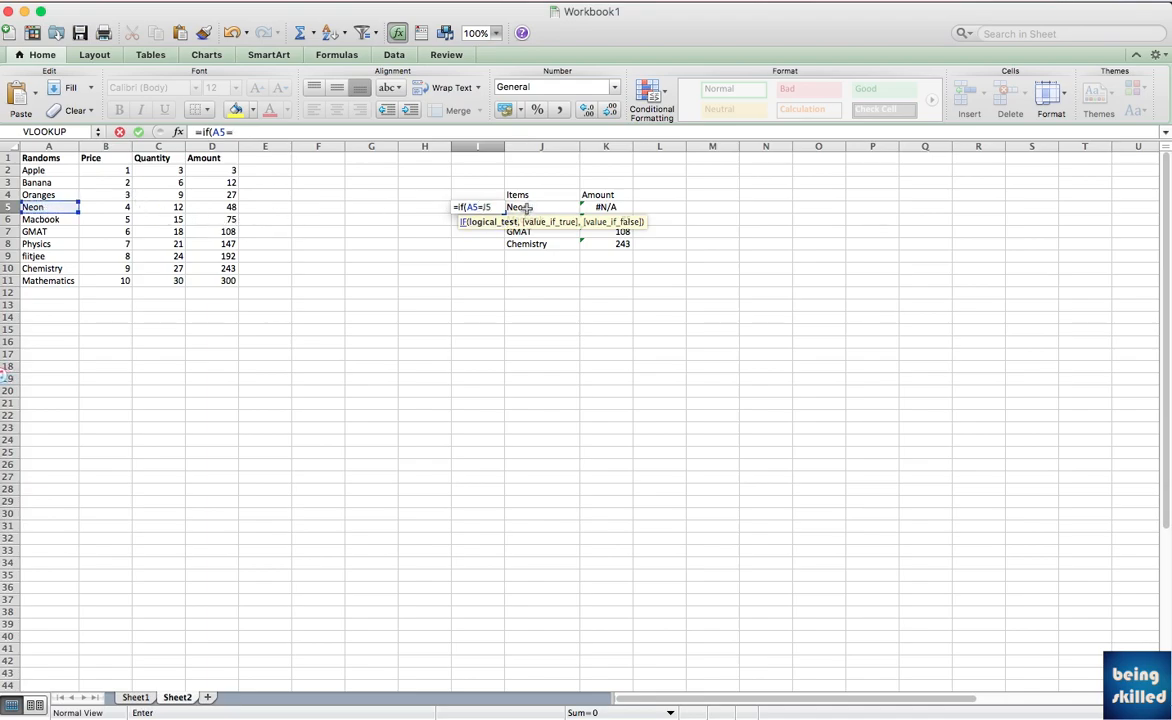
pyautogui.write(',"')
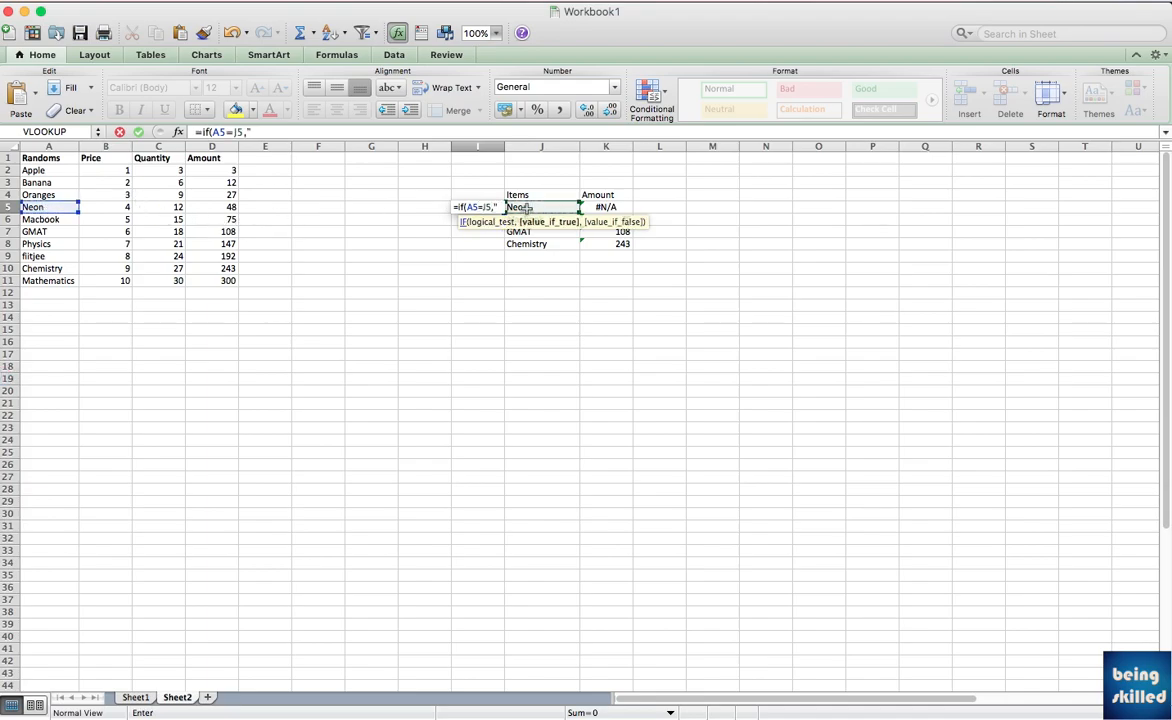
pyautogui.write('True",')
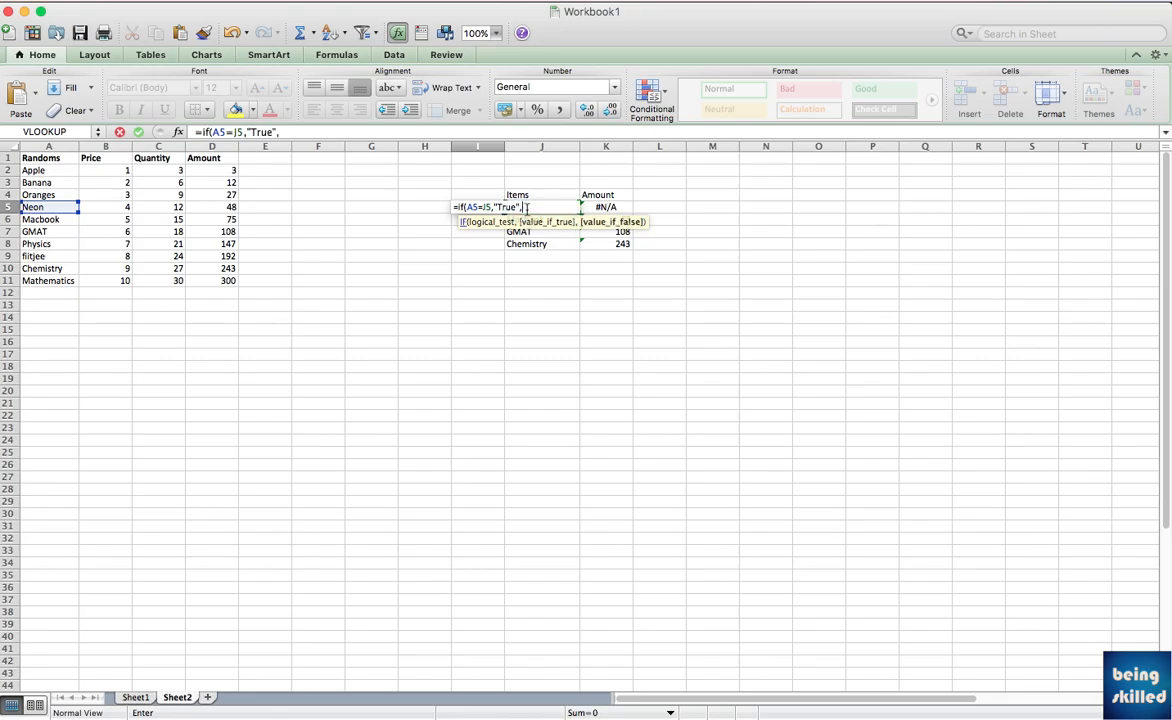
pyautogui.write('"Fal')
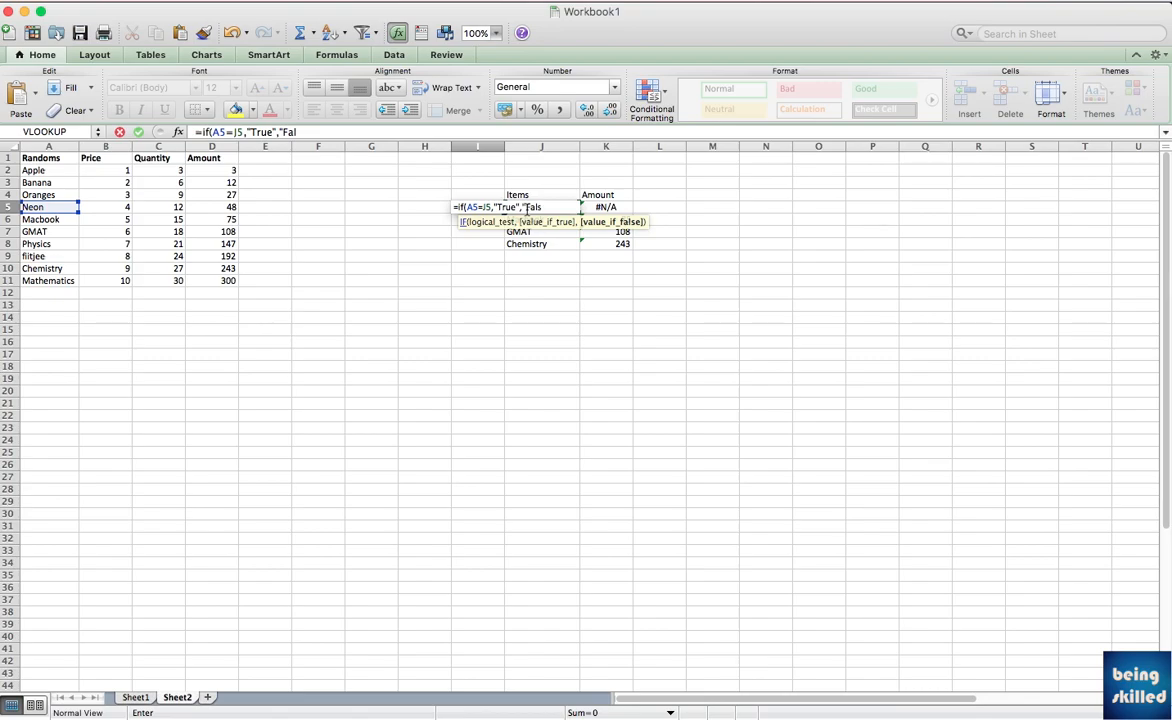
pyautogui.press('Return')
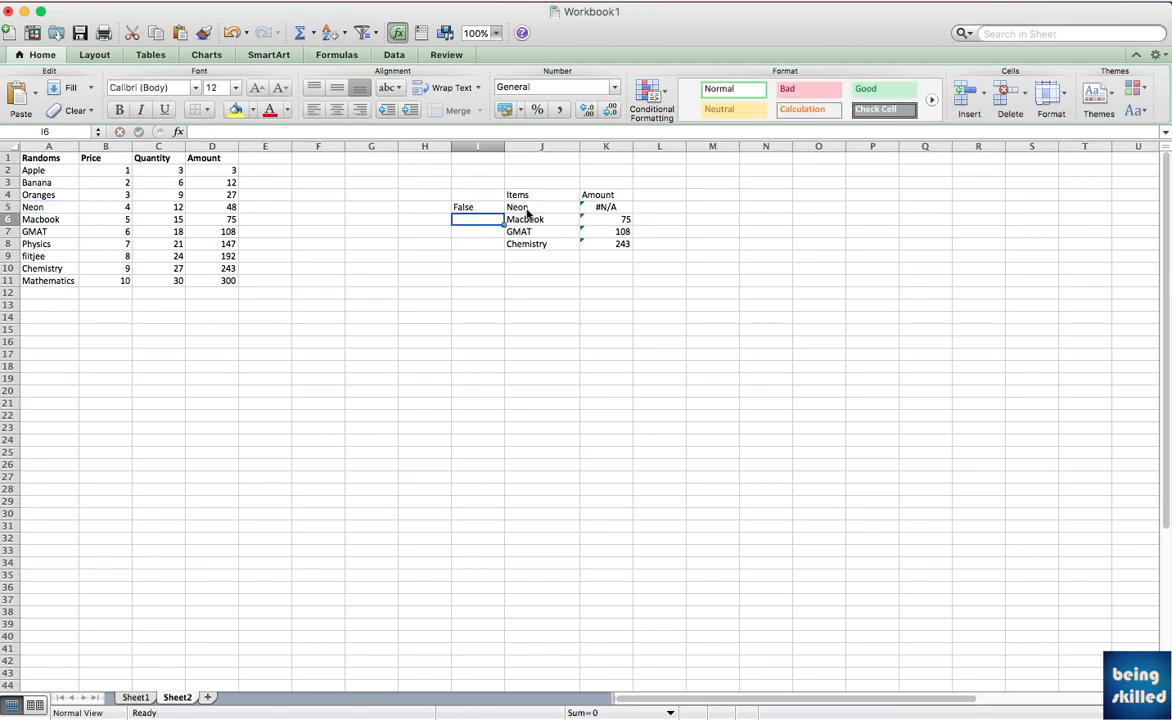
# Retype Neon in J5 so the IF check shows True and K5 returns 48 again
pyautogui.click(524, 244)
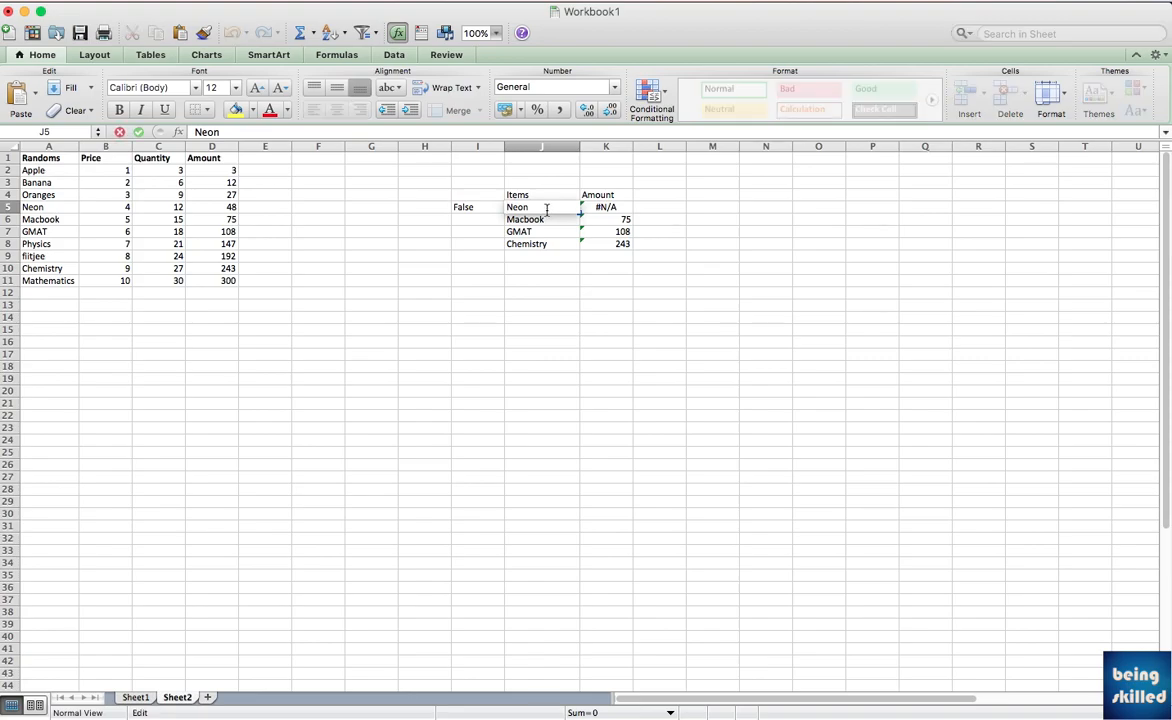
pyautogui.press('Return')
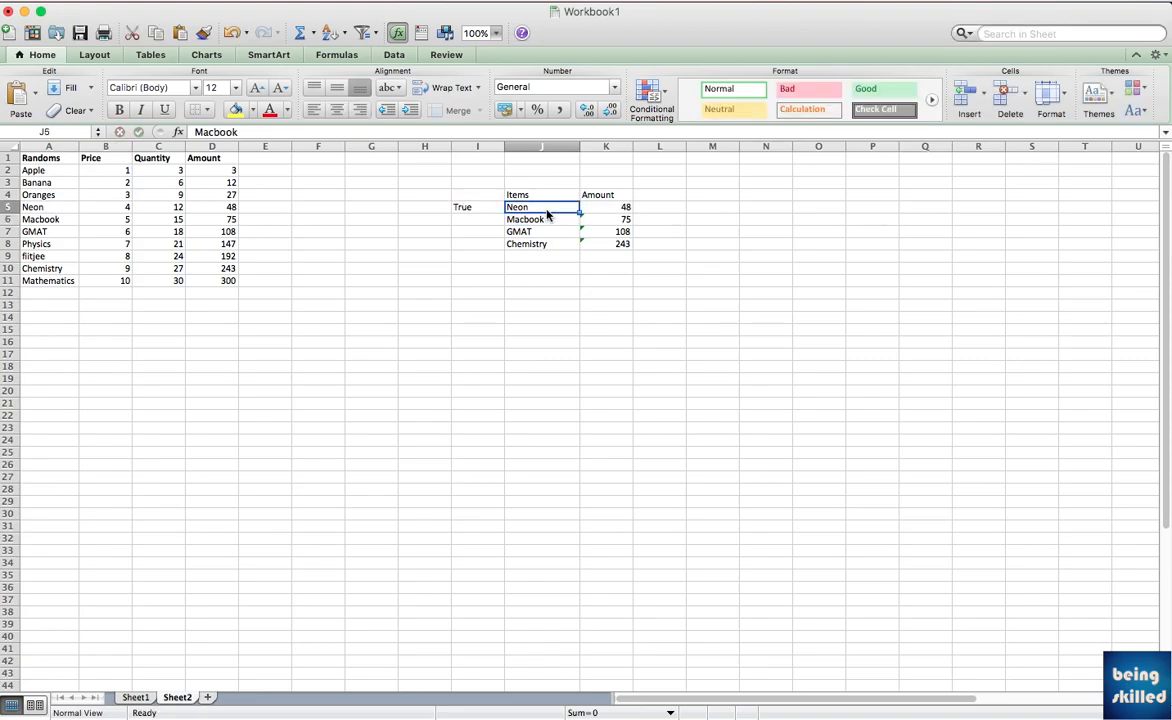
pyautogui.click(604, 206)
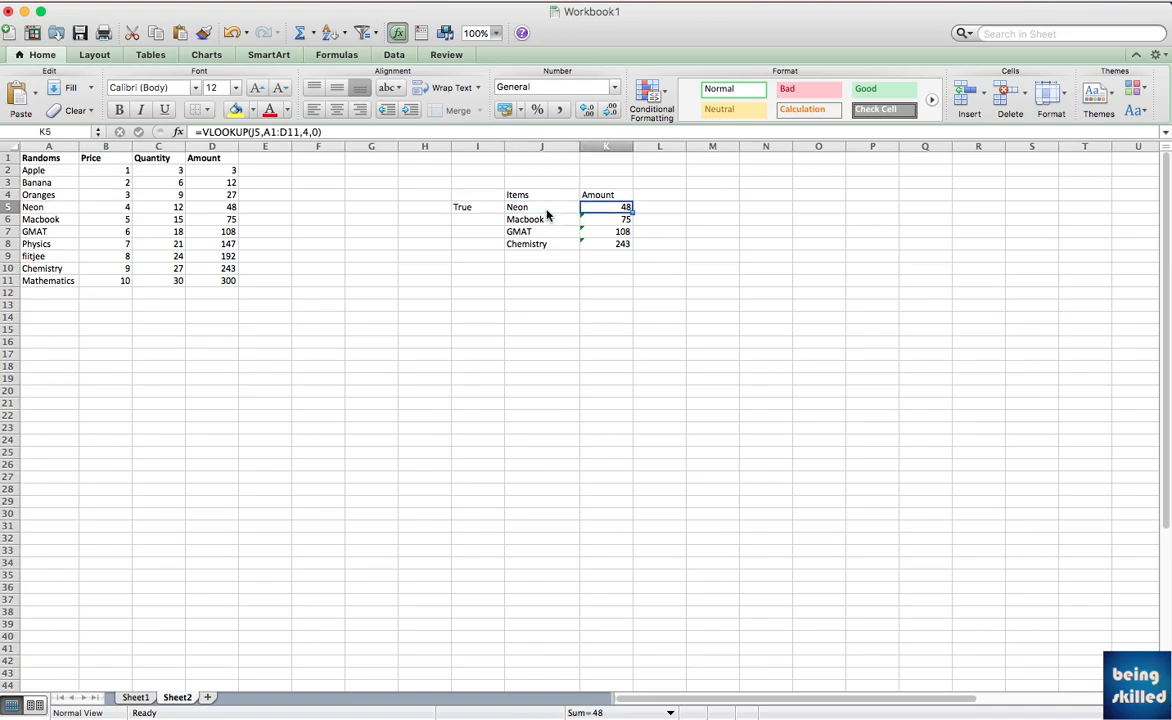
pyautogui.click(542, 206)
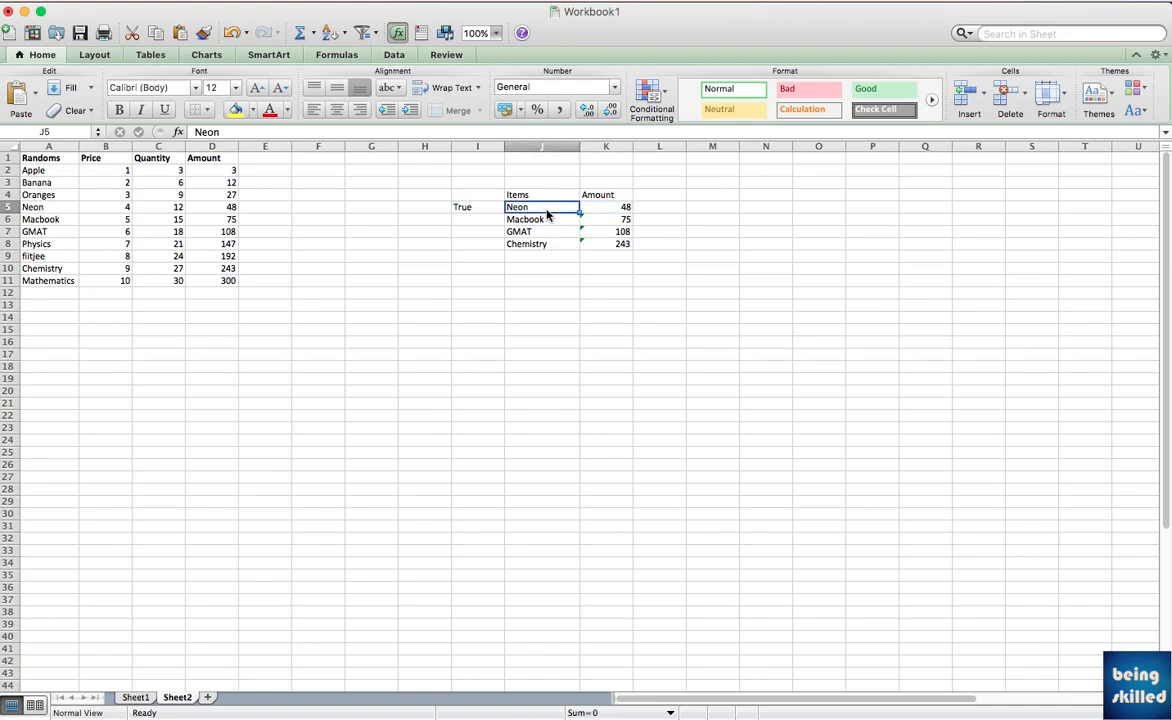
pyautogui.click(606, 206)
pyautogui.write('=VLOOKUP(J5,A1:D11,4,0)')
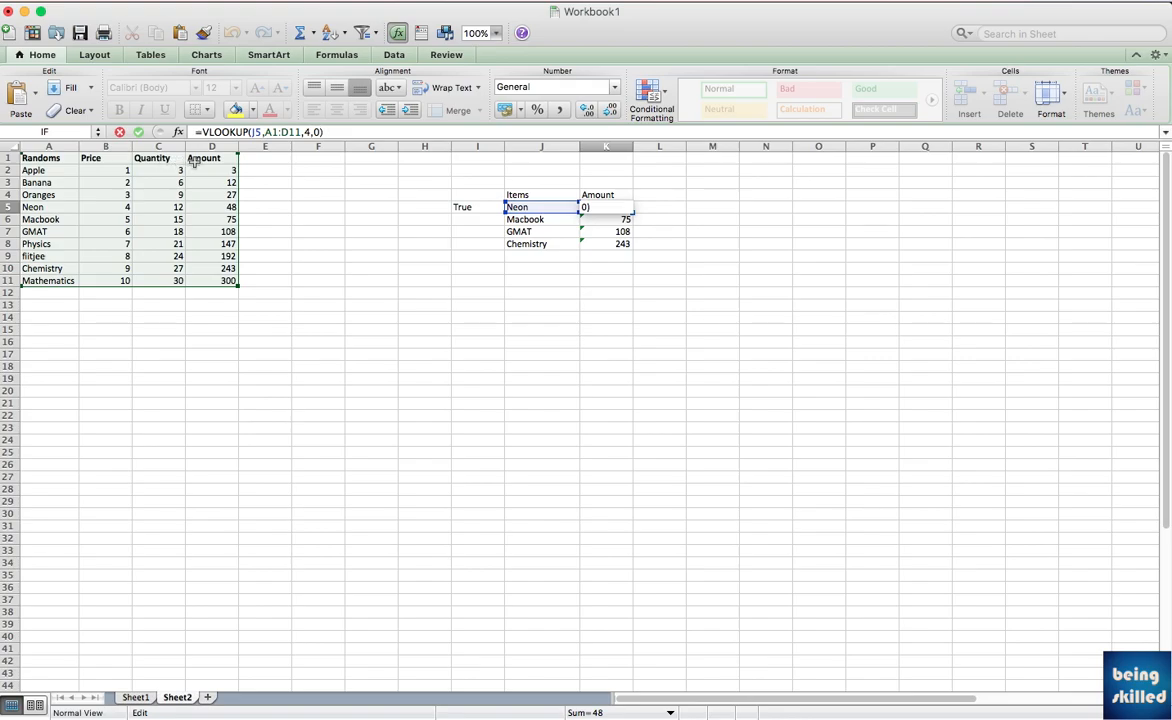
# Rename the K4 heading to Quantity and change K5 to =VLOOKUP(J5,A1:D11,3,0)
pyautogui.click(608, 194)
pyautogui.write('Qua')
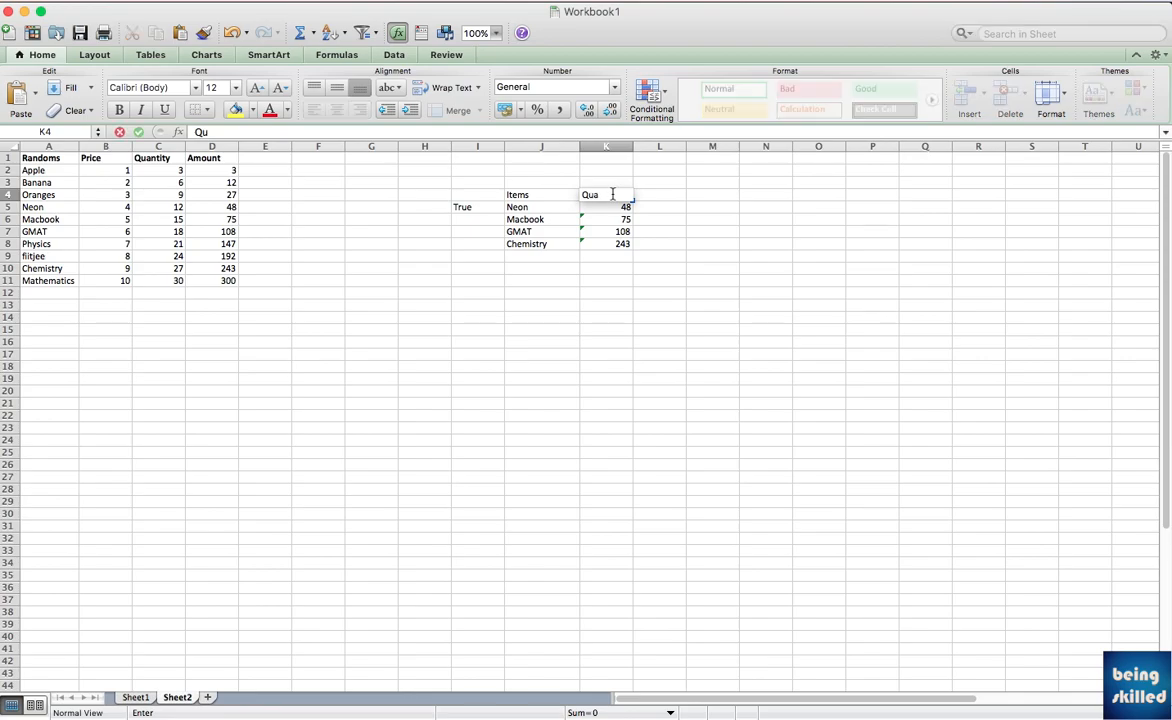
pyautogui.write('ntity')
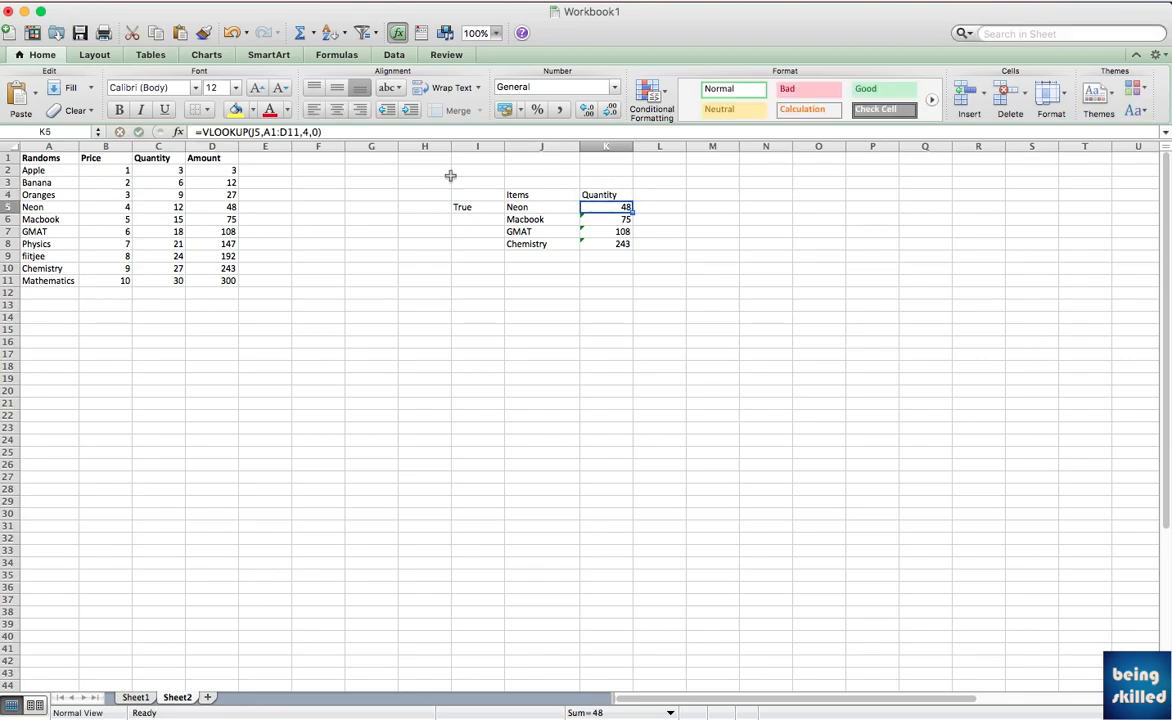
pyautogui.doubleClick(606, 206)
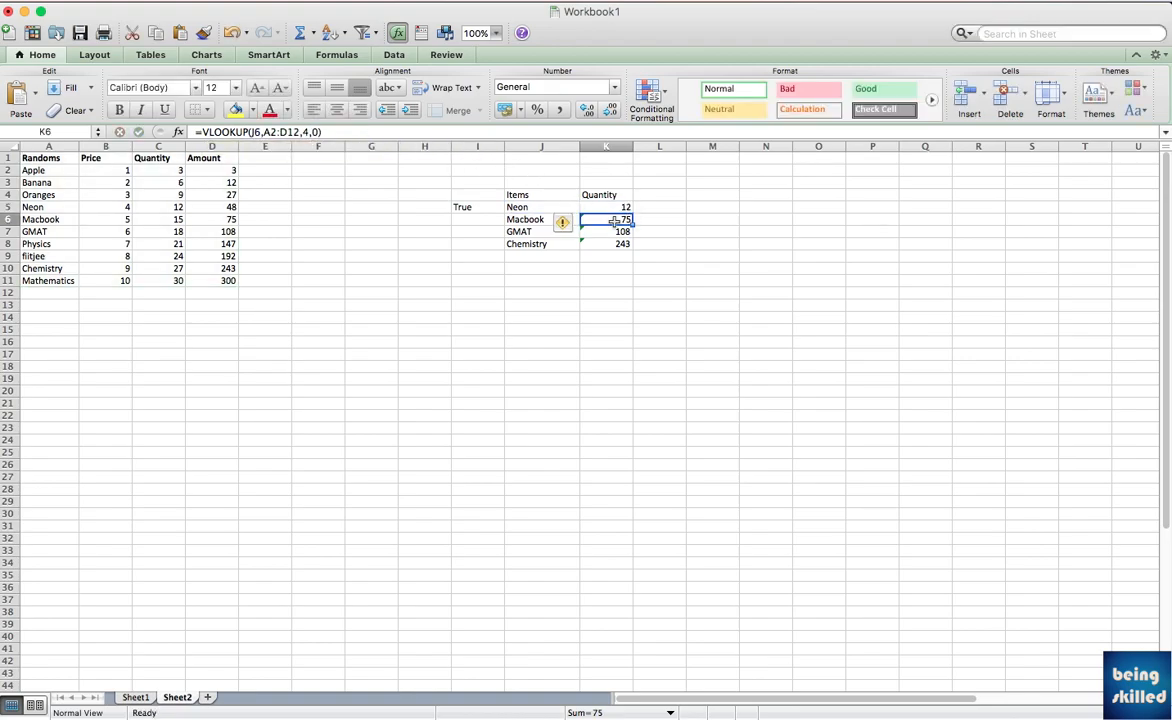
# Fill the quantity lookup down through K8, returning 12, 15, 18 and 27
pyautogui.click(606, 206)
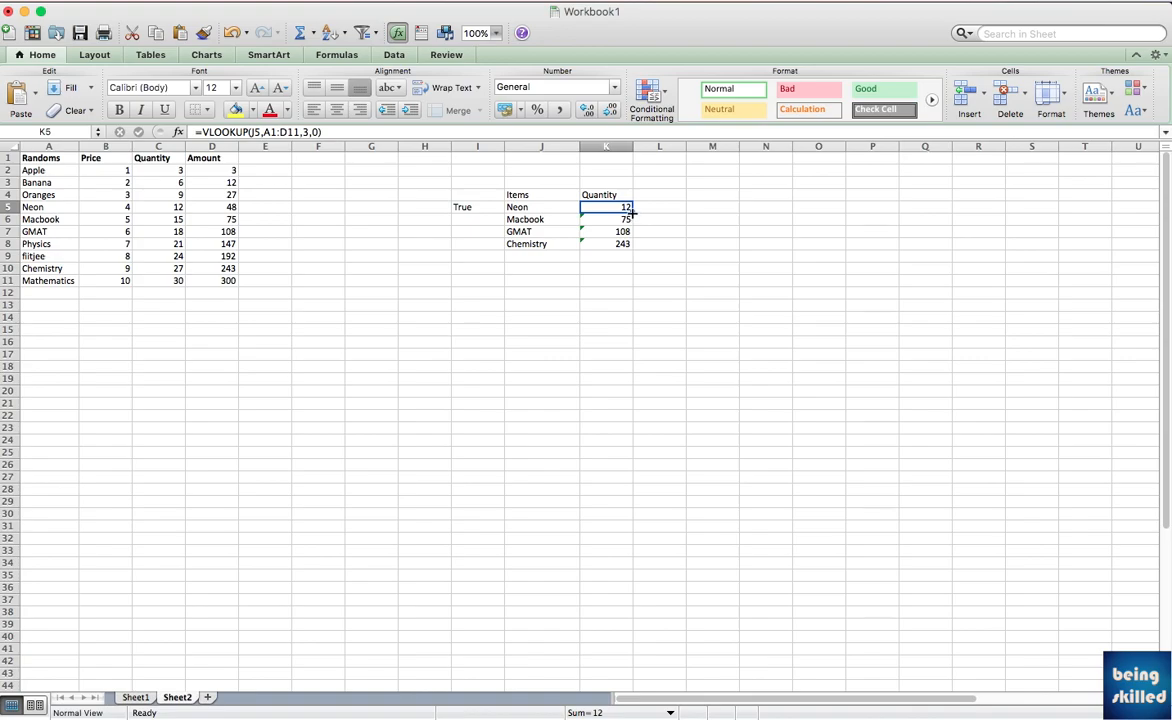
pyautogui.moveTo(608, 206); pyautogui.dragTo(608, 244)
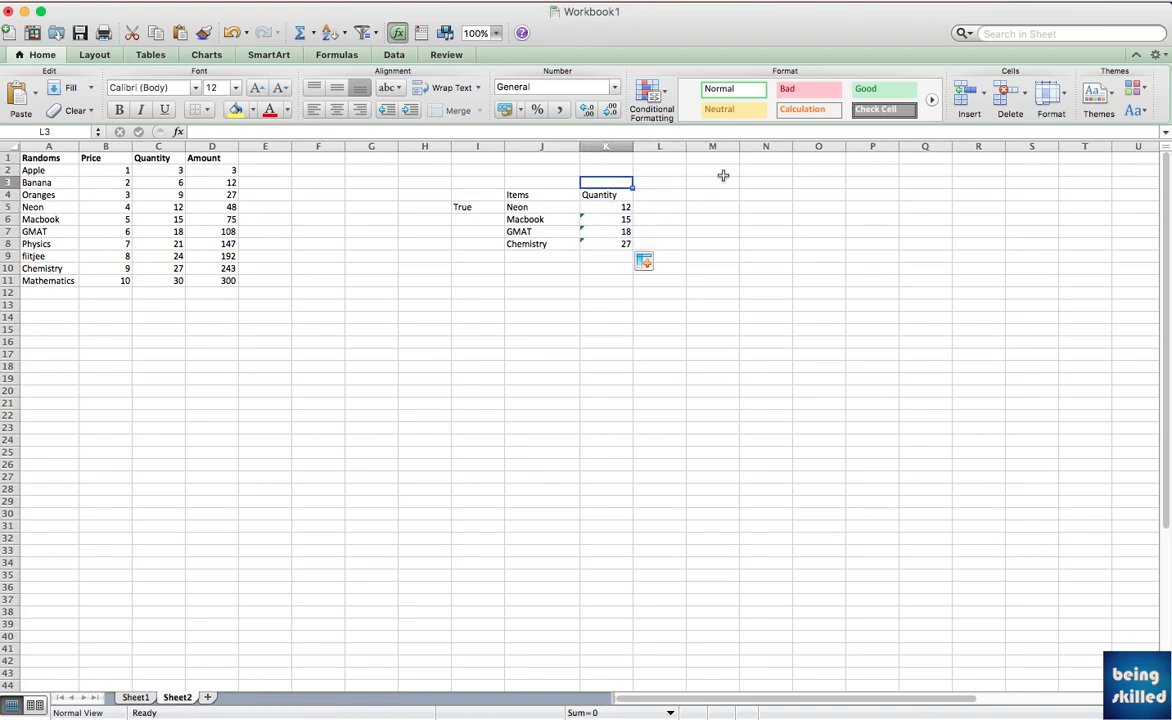
pyautogui.click(606, 206)
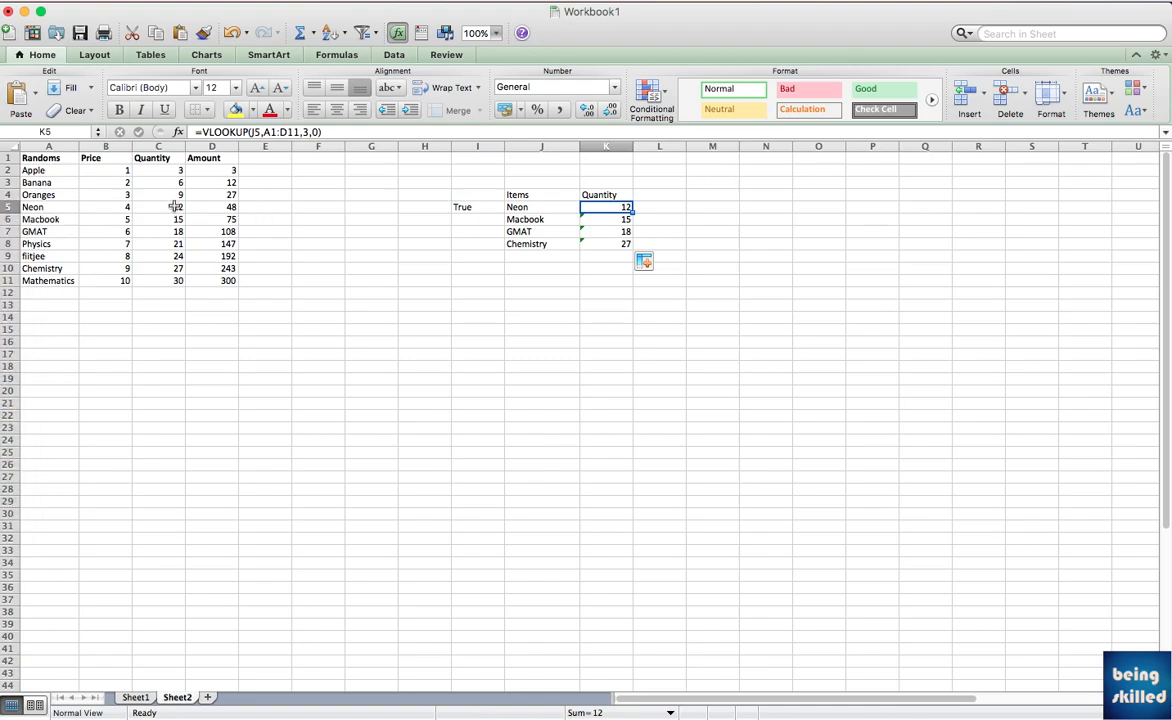
pyautogui.click(158, 206)
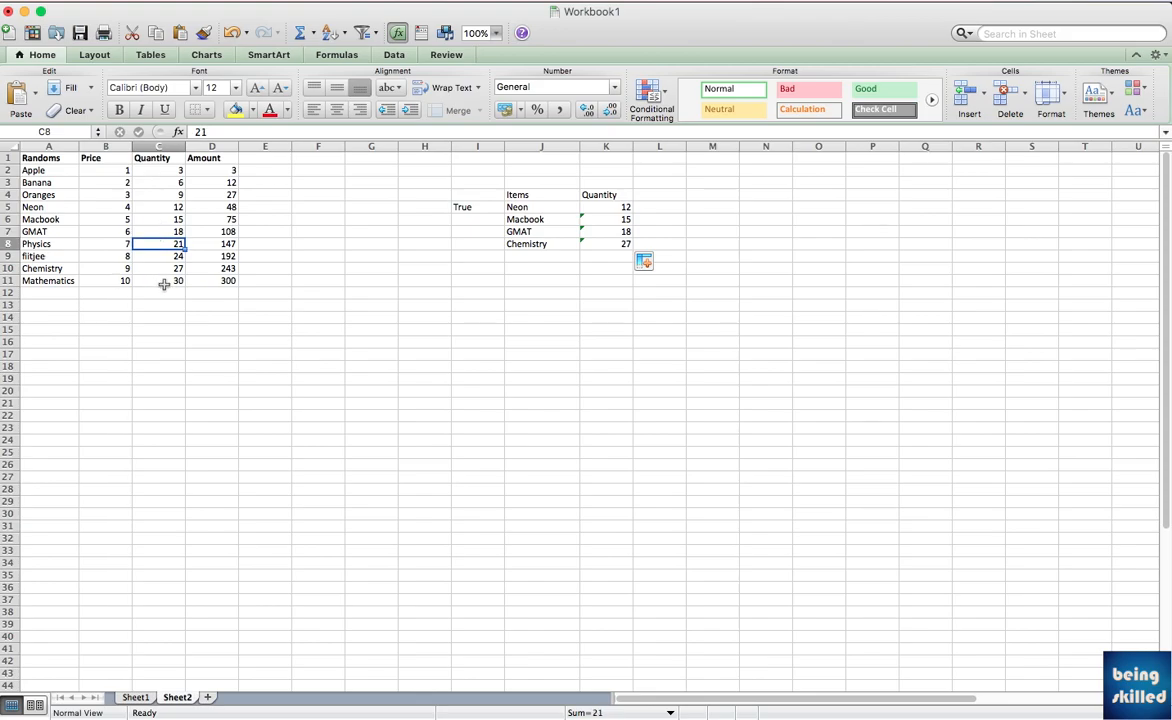
pyautogui.moveTo(172, 268)
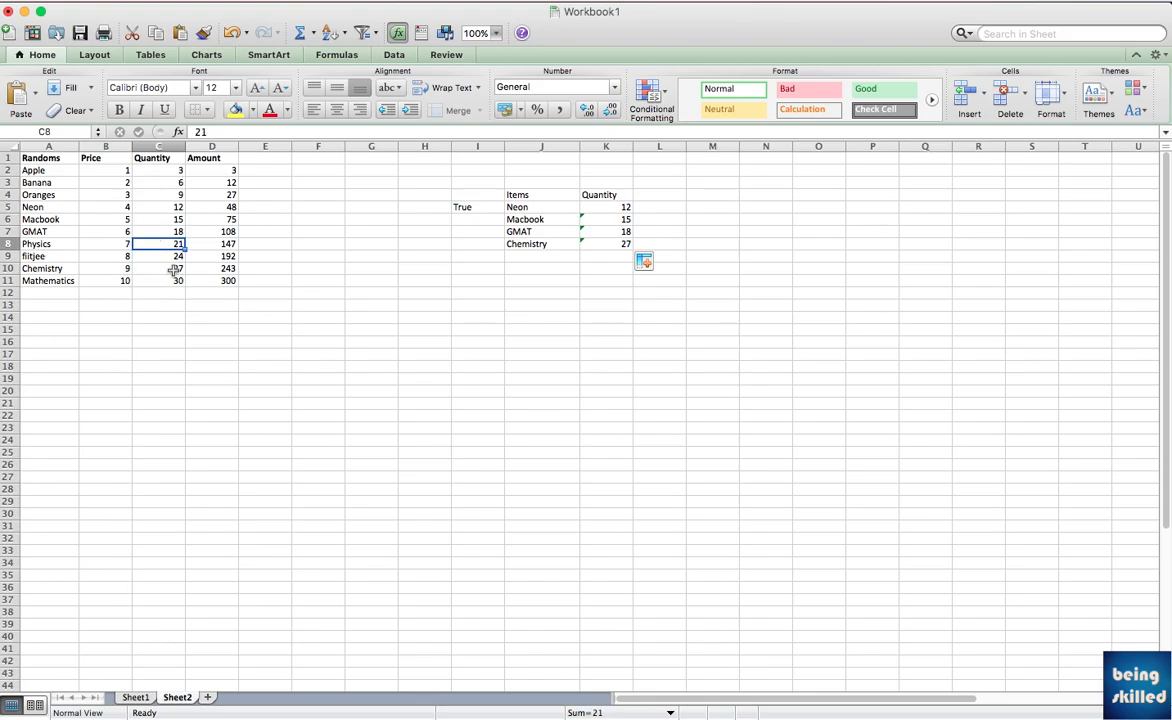